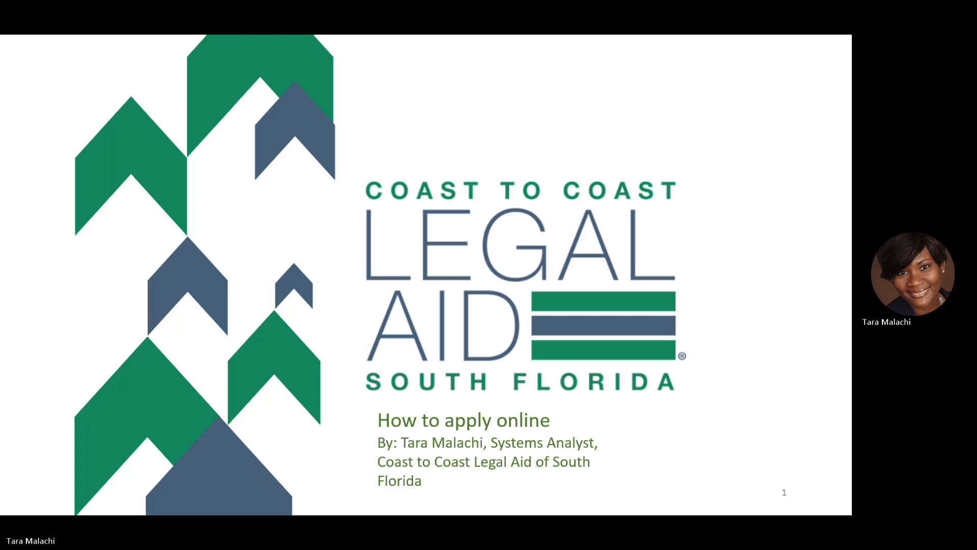
Advance the slideshow from the title slide to the Disclaimers slide with the right arrow.
key("right")
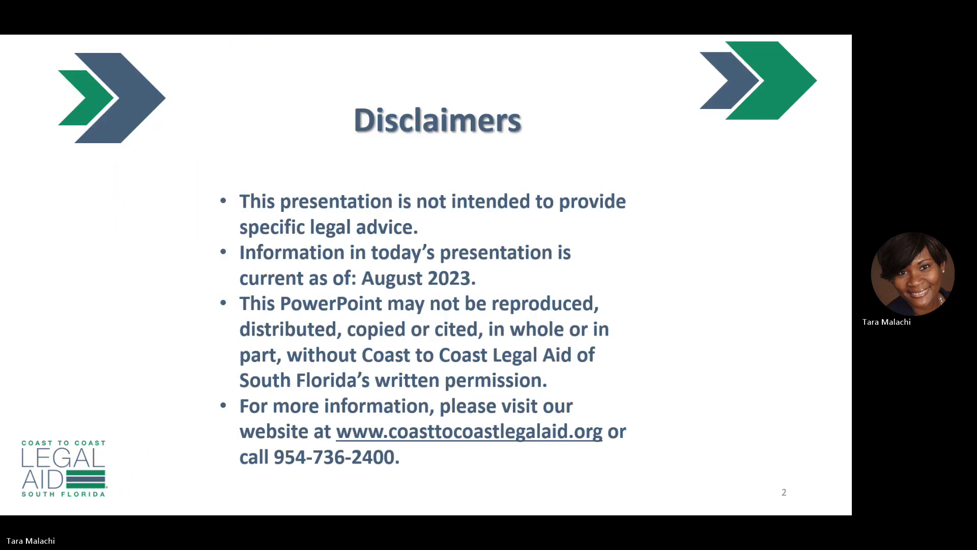
key("Right")
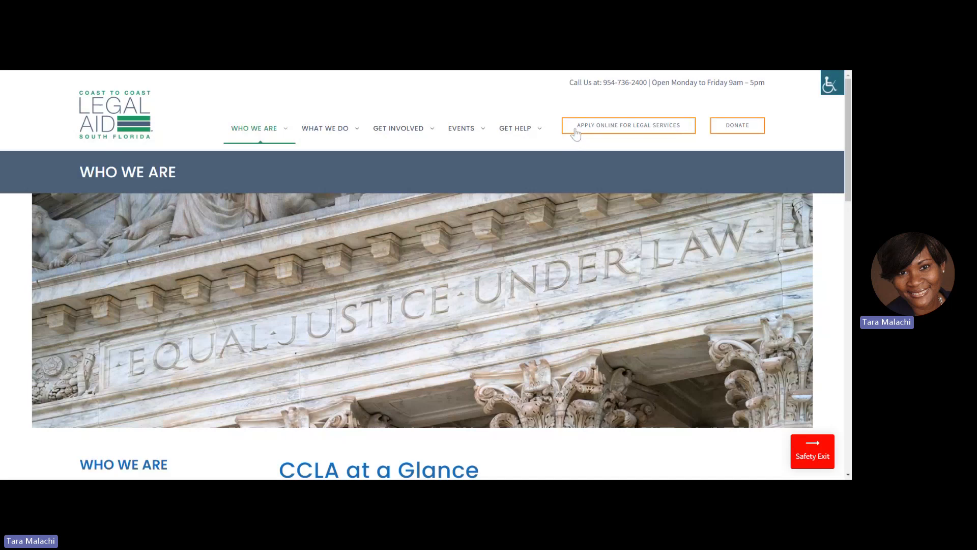
mouse_move(592, 131)
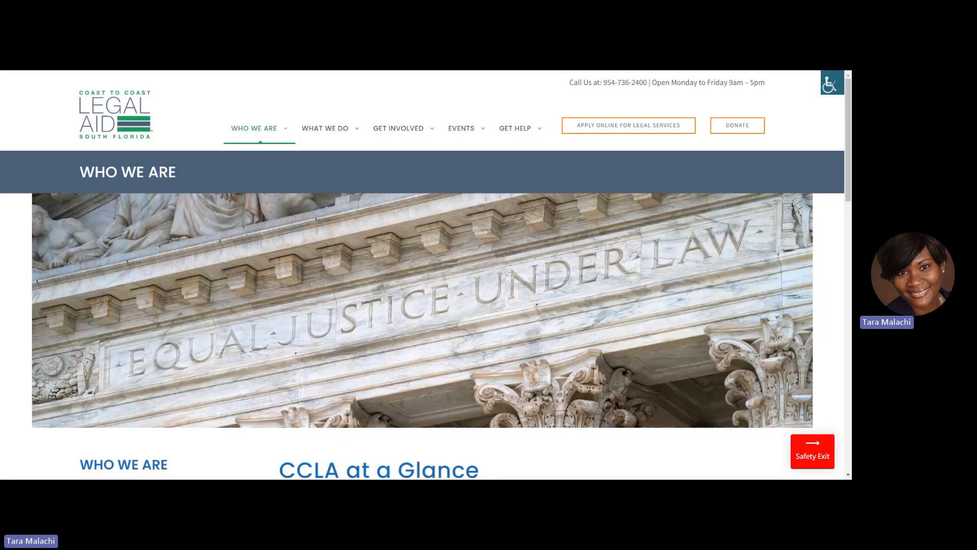
mouse_move(597, 133)
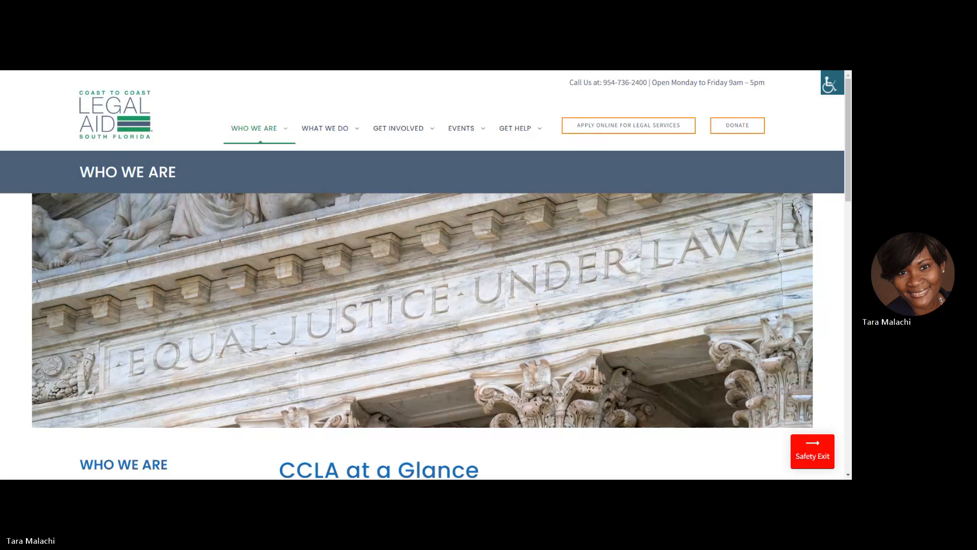
Start Apply Online, keep English as the application language, and continue to the checklist.
left_click(628, 125)
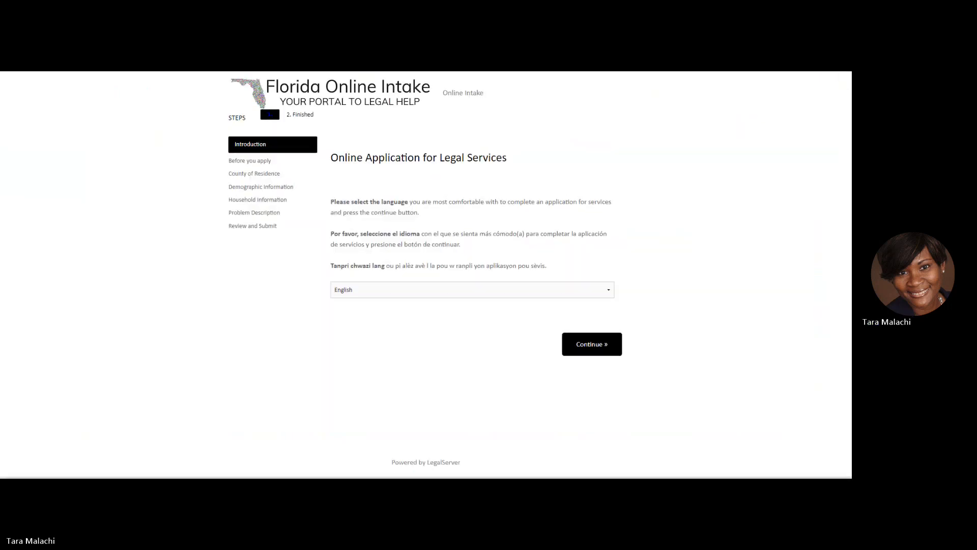
mouse_move(492, 185)
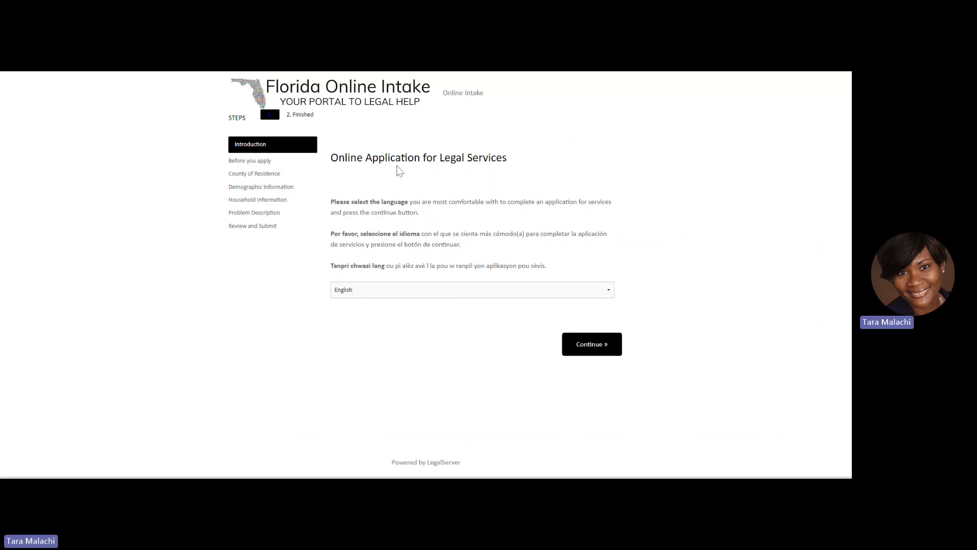
mouse_move(514, 194)
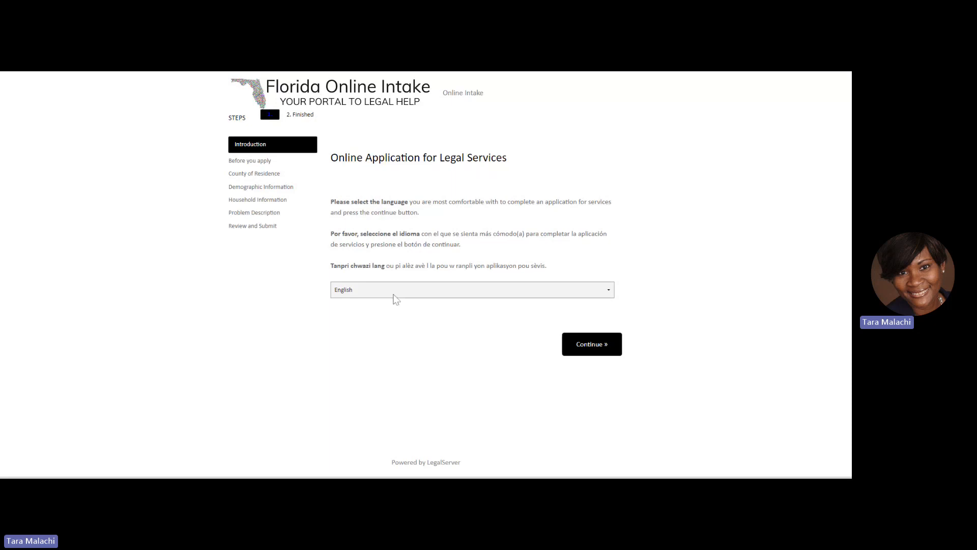
mouse_move(606, 300)
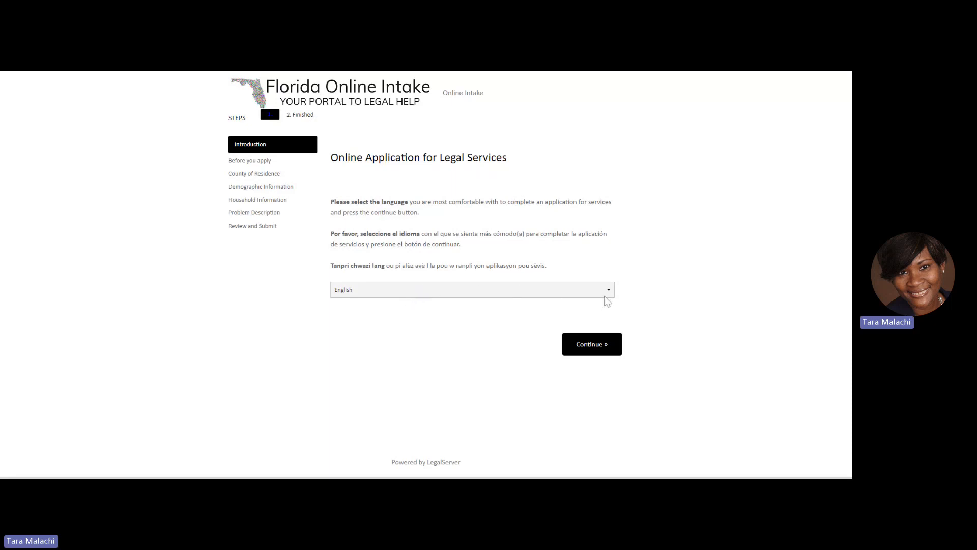
left_click(472, 289)
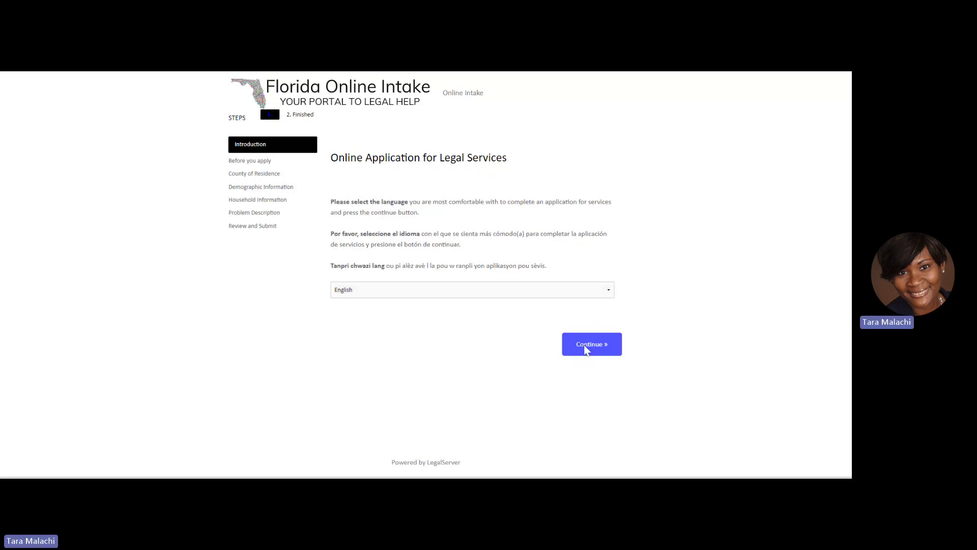
left_click(591, 343)
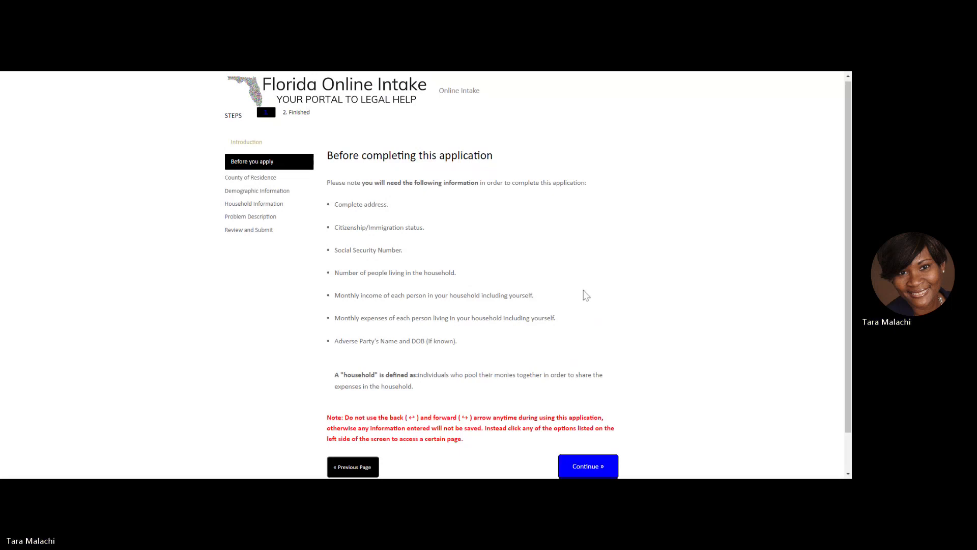
mouse_move(414, 198)
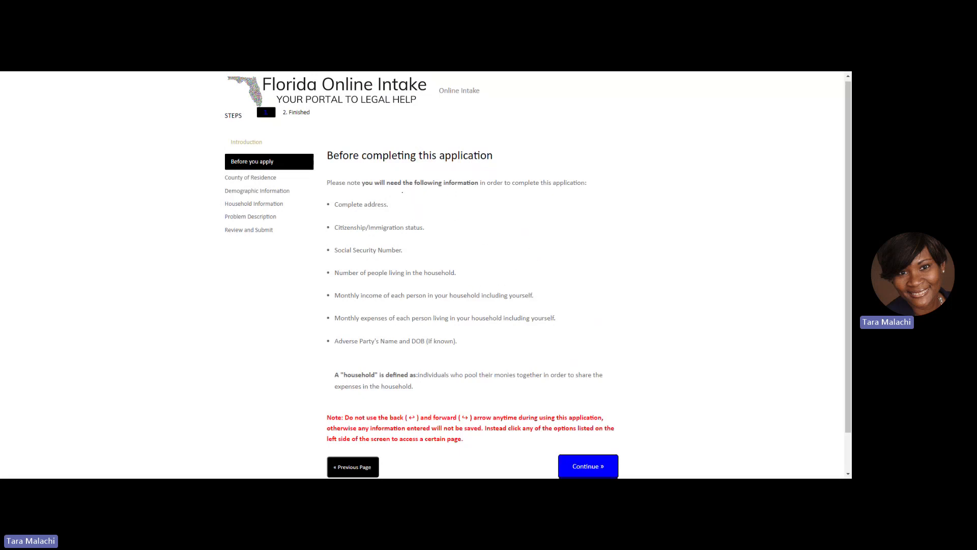
mouse_move(367, 264)
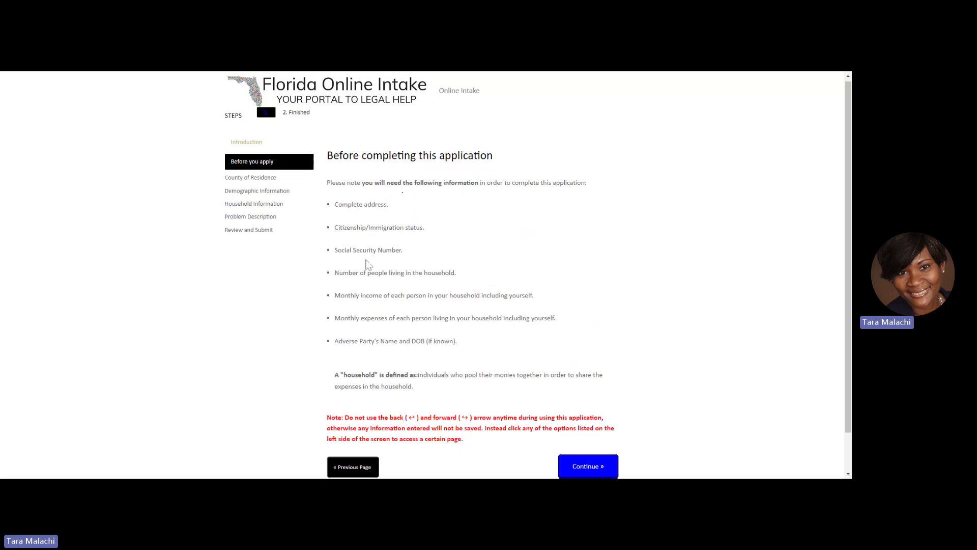
mouse_move(369, 264)
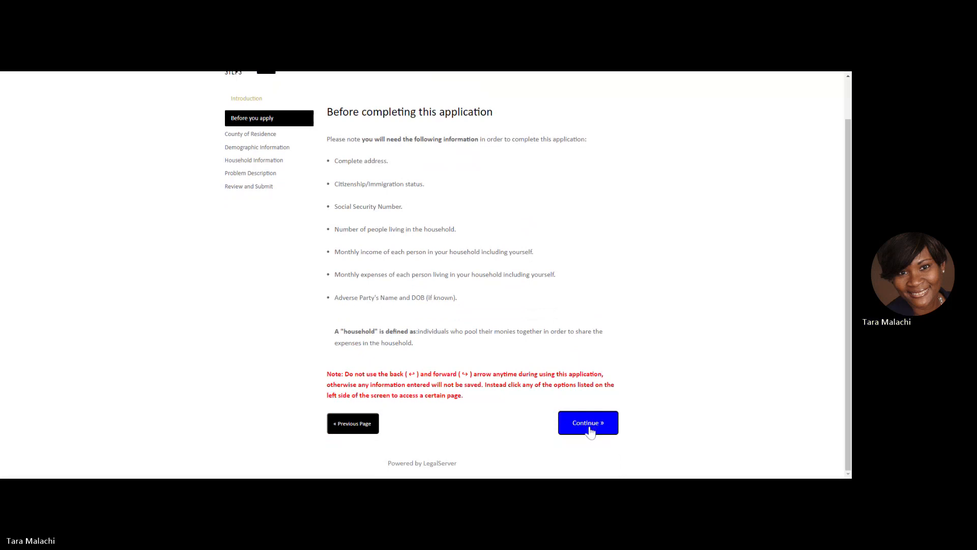
Choose Broward as county, answer No to agricultural worker and veteran, and continue.
left_click(587, 423)
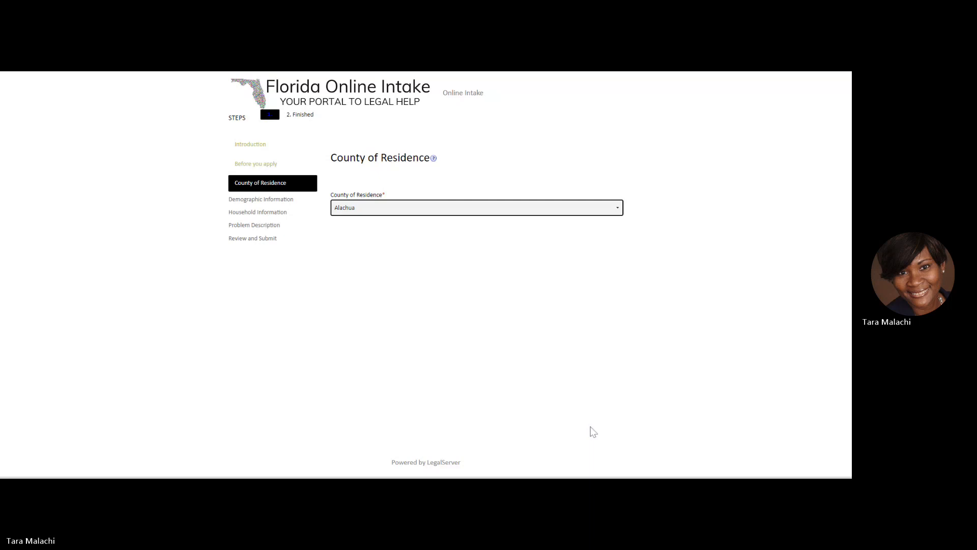
mouse_move(427, 221)
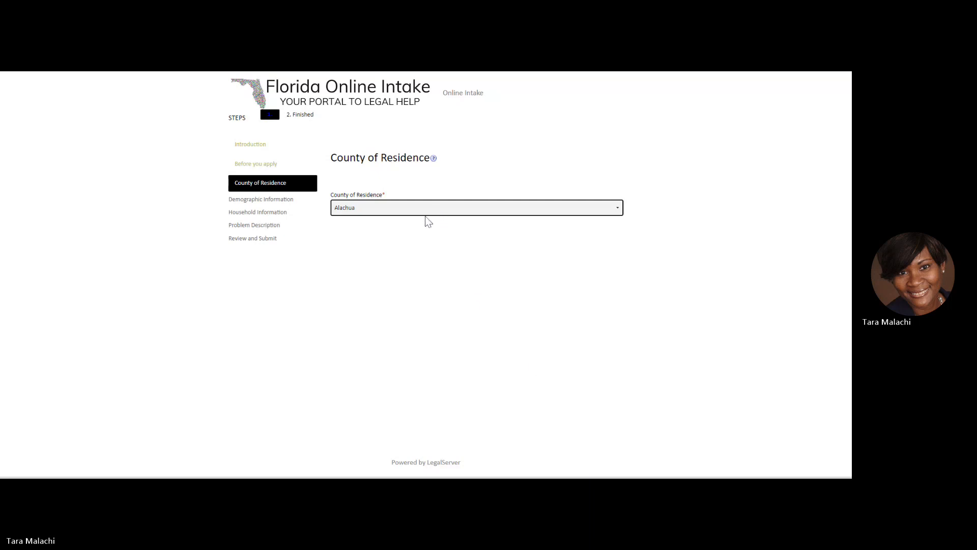
left_click(475, 208)
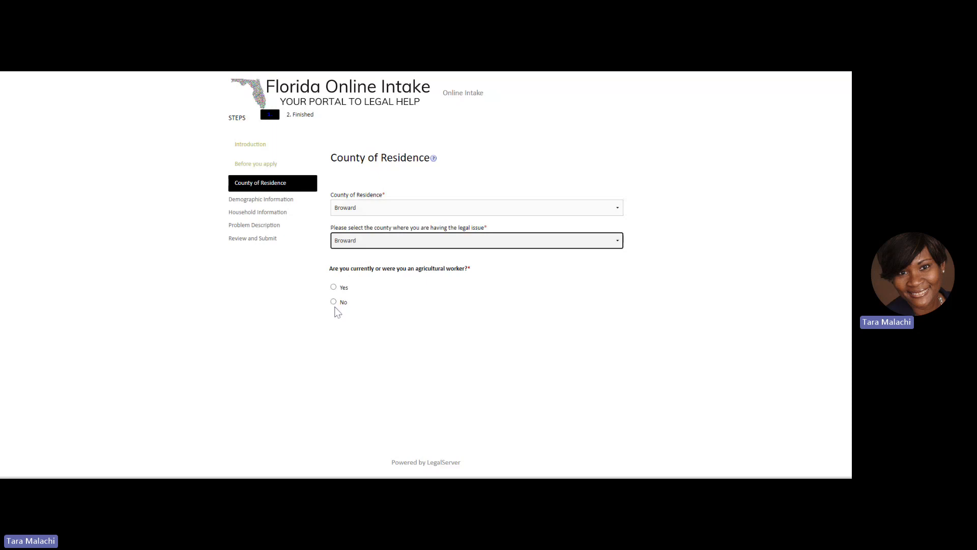
left_click(333, 302)
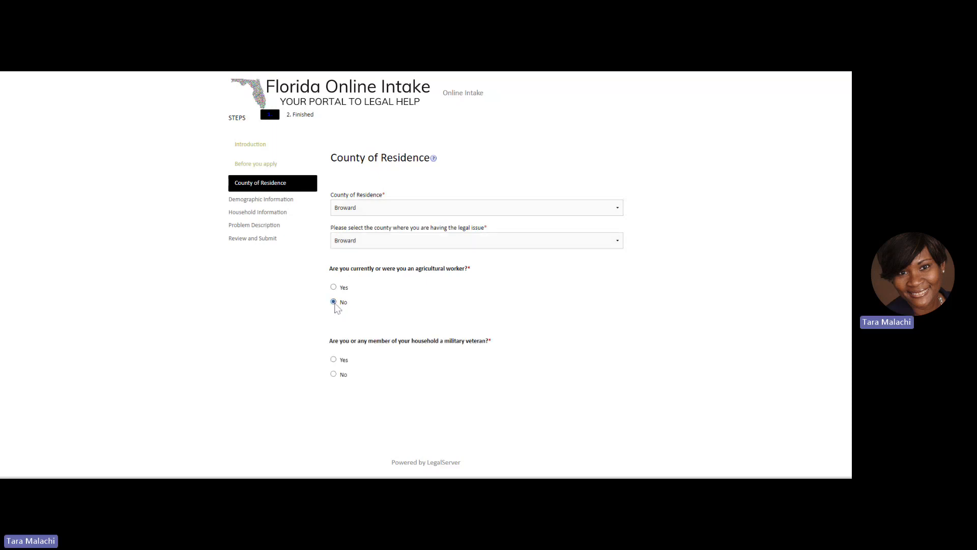
left_click(334, 374)
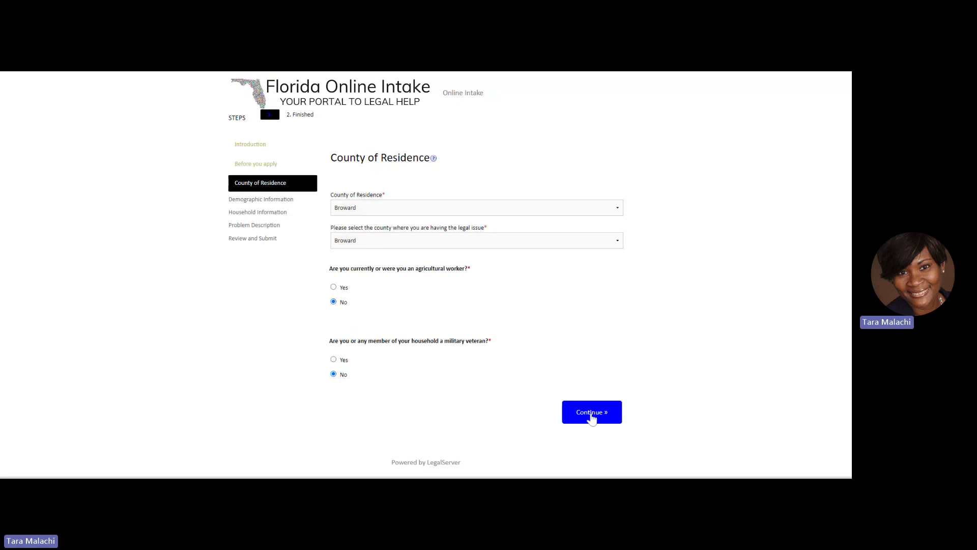
left_click(591, 411)
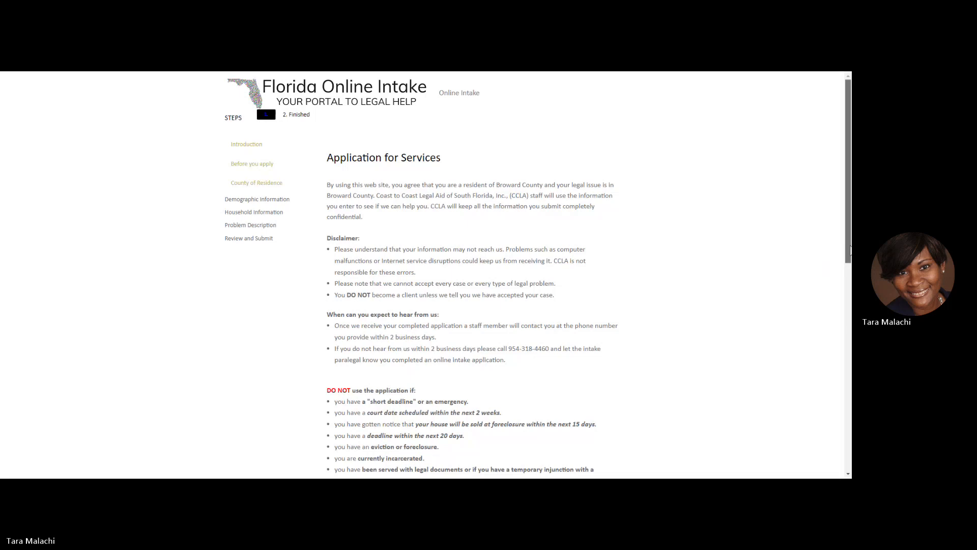
scroll("down", 3)
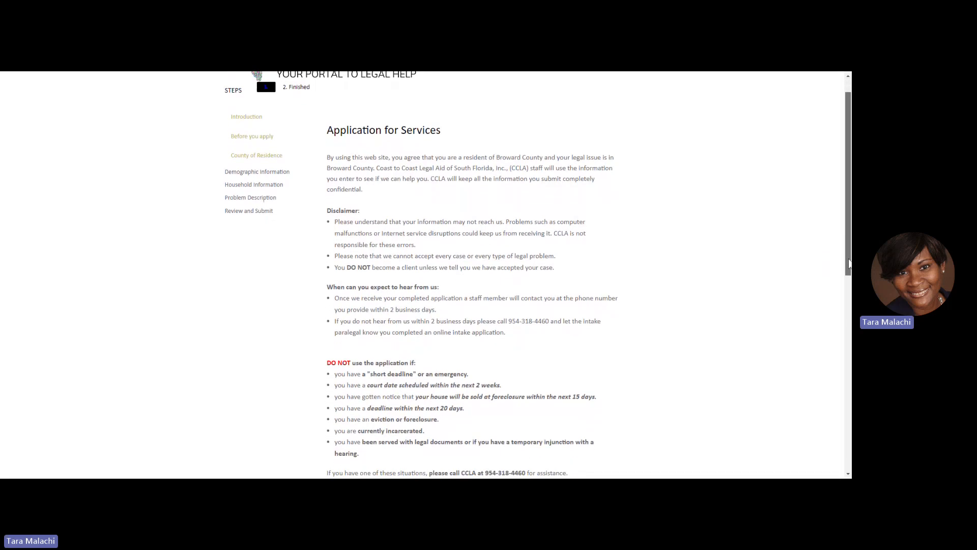
scroll("down", 3)
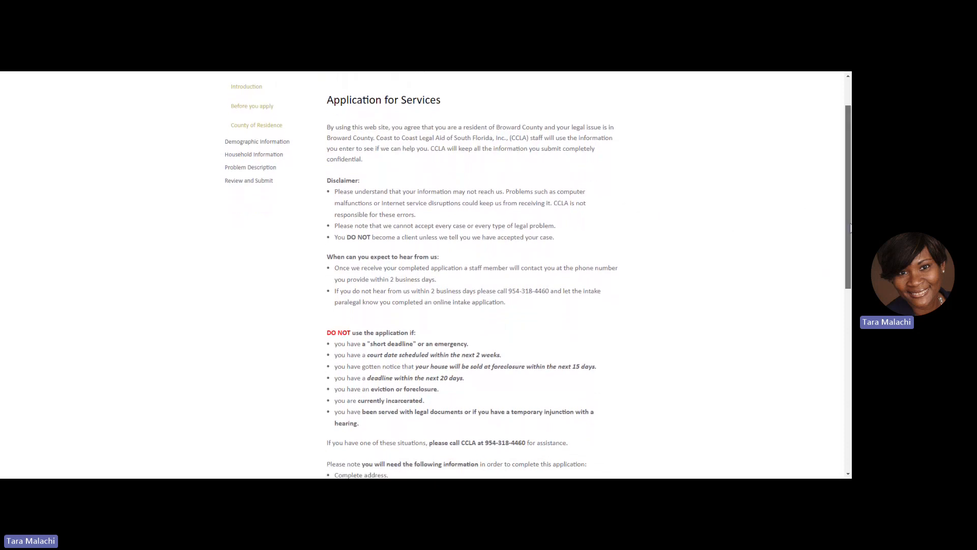
scroll("down", 3)
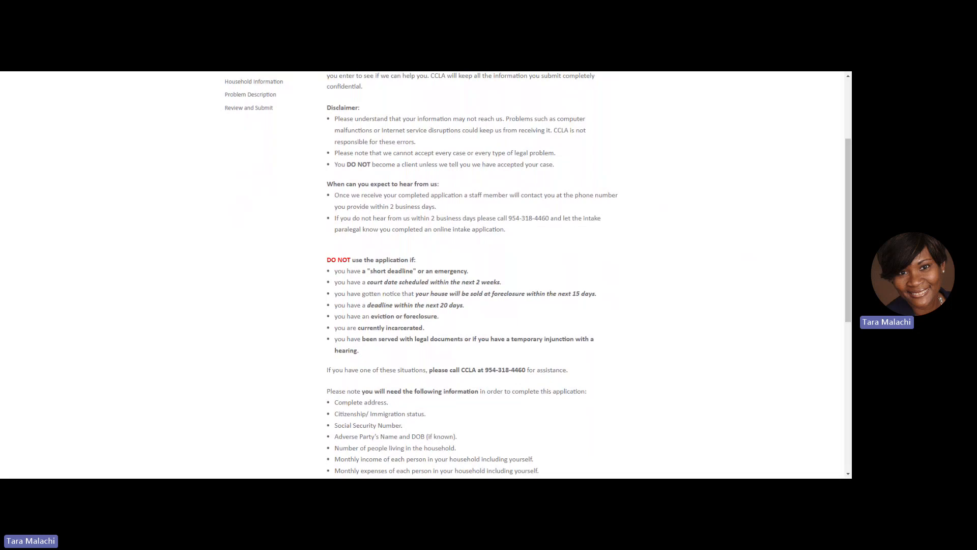
mouse_move(777, 394)
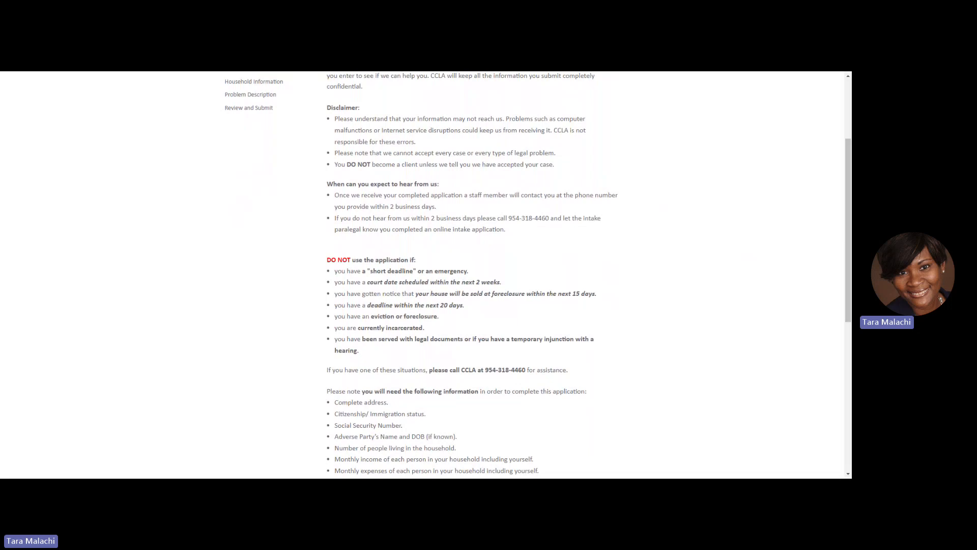
mouse_move(593, 367)
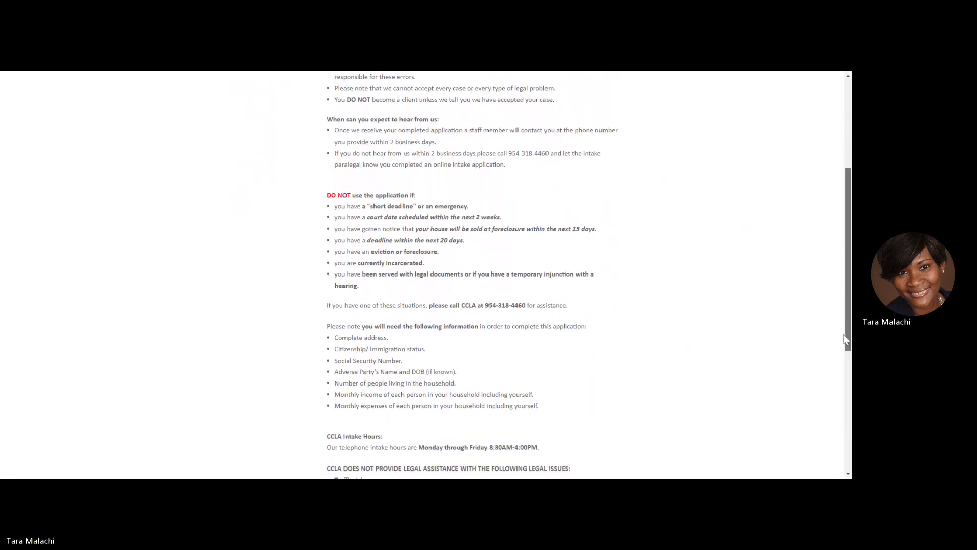
scroll("down", 3)
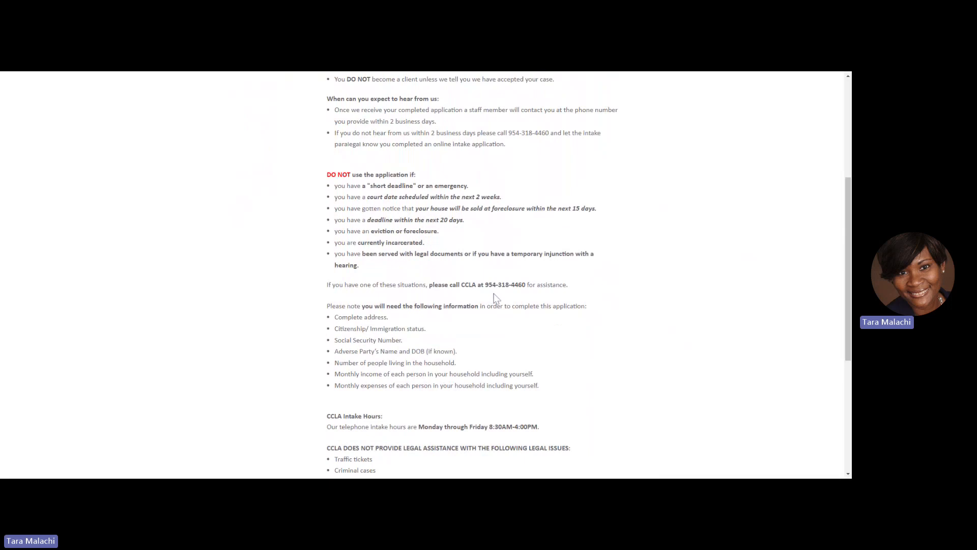
mouse_move(513, 300)
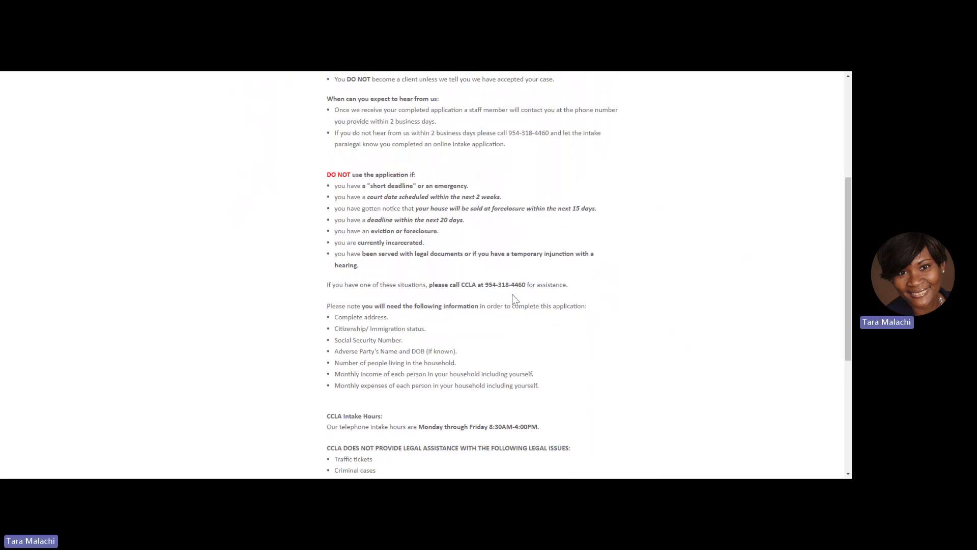
mouse_move(522, 293)
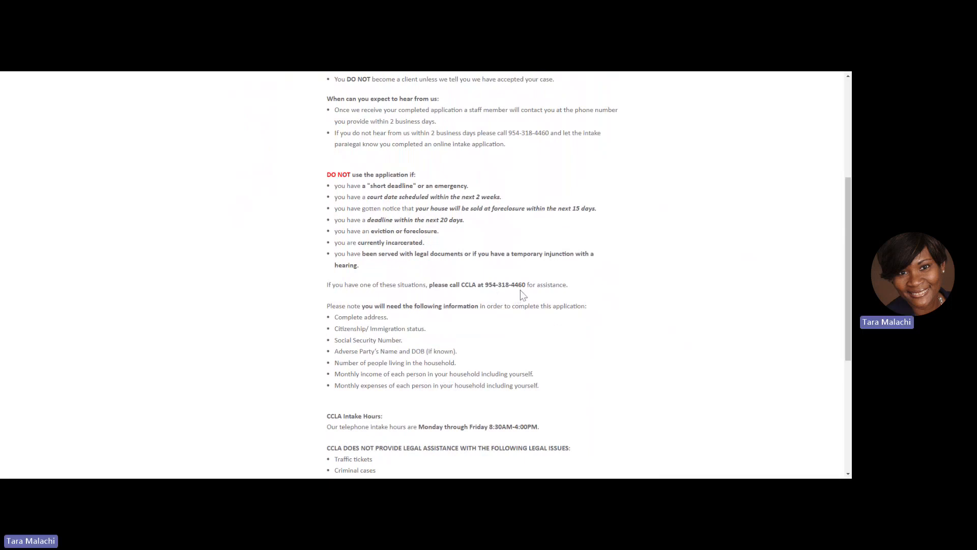
mouse_move(329, 198)
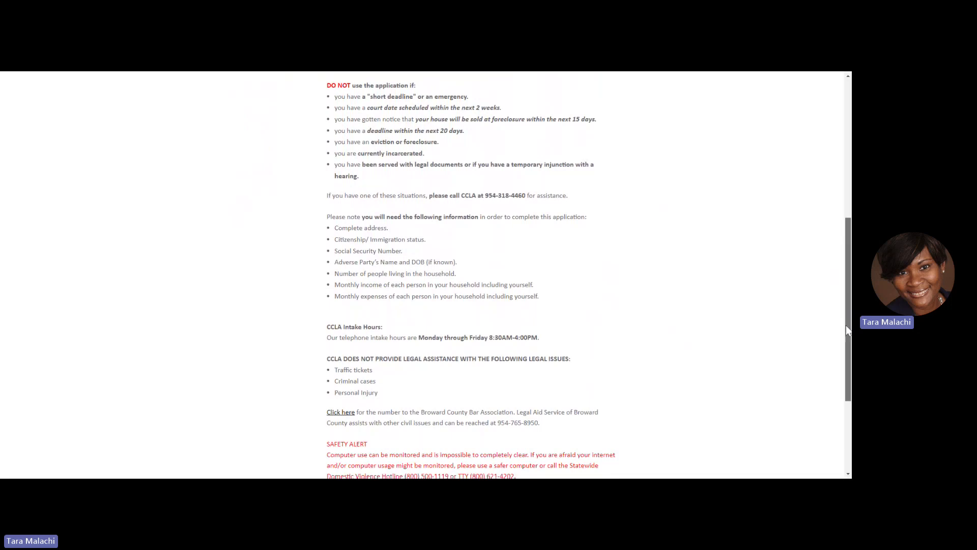
Select Yes to agree to the application terms and continue.
scroll("down", 3)
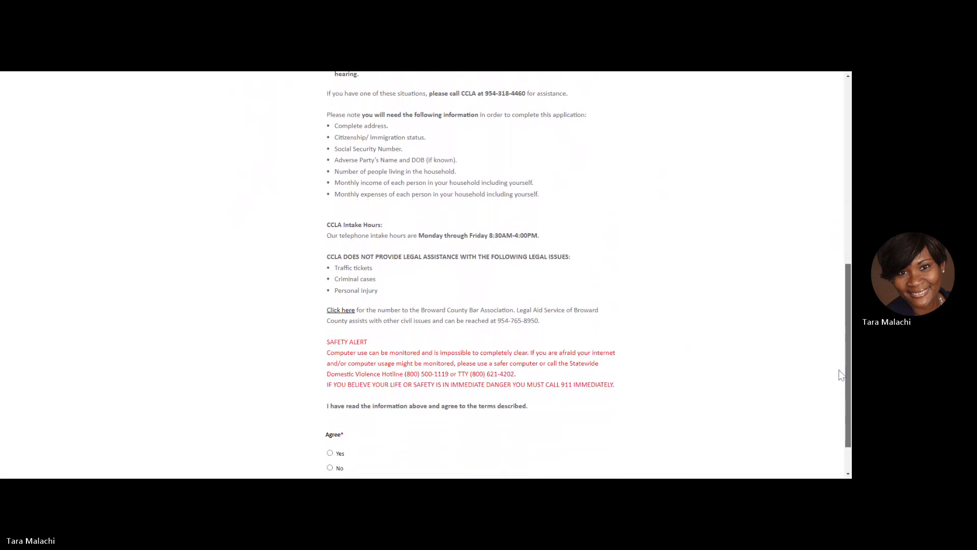
scroll("down", 3)
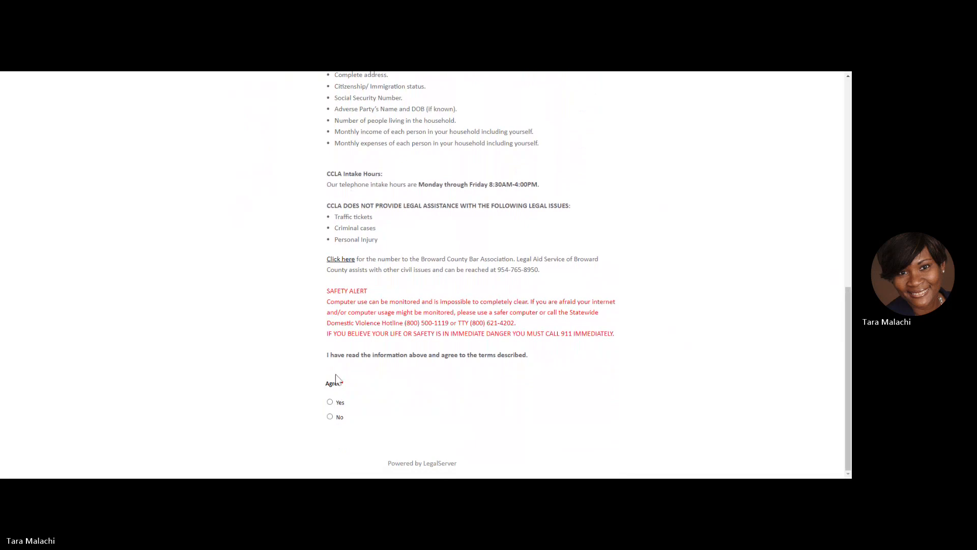
mouse_move(406, 369)
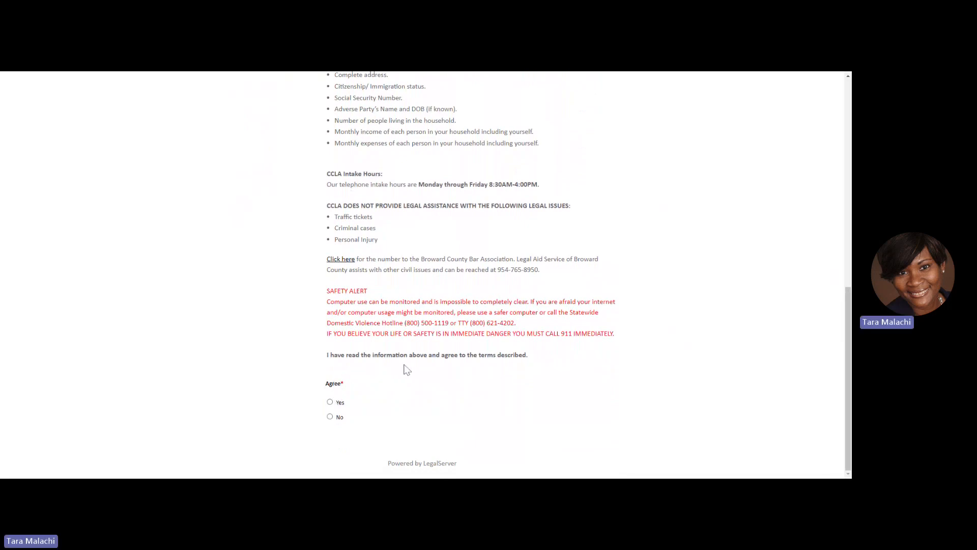
mouse_move(474, 366)
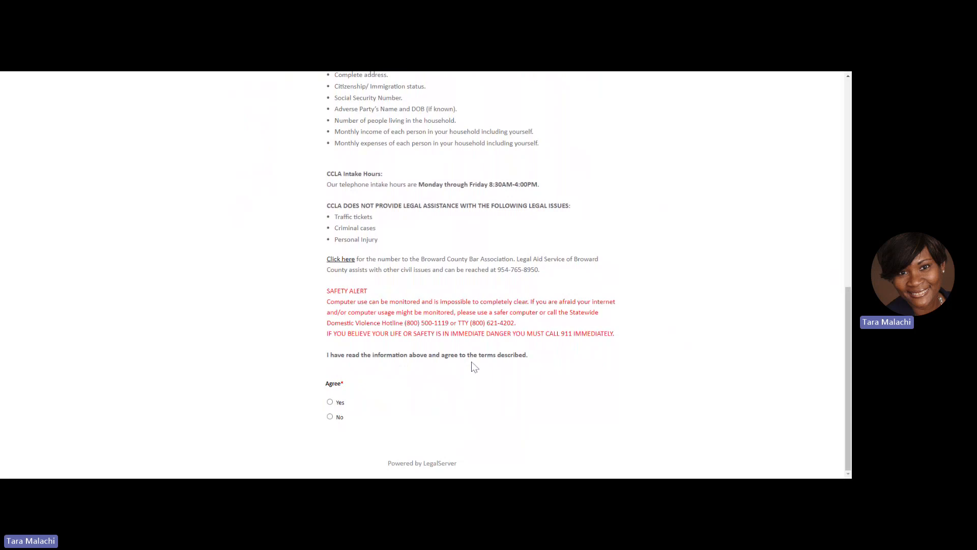
mouse_move(333, 408)
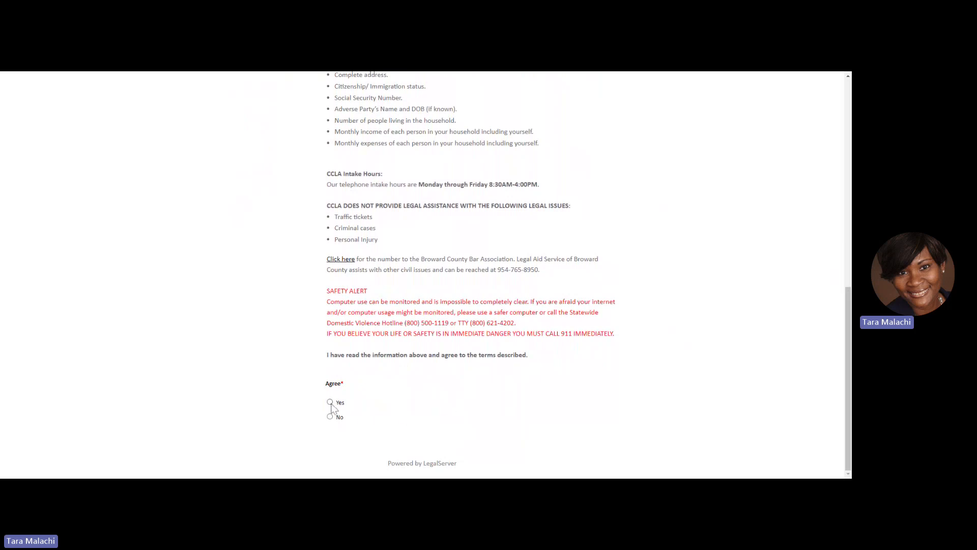
left_click(329, 402)
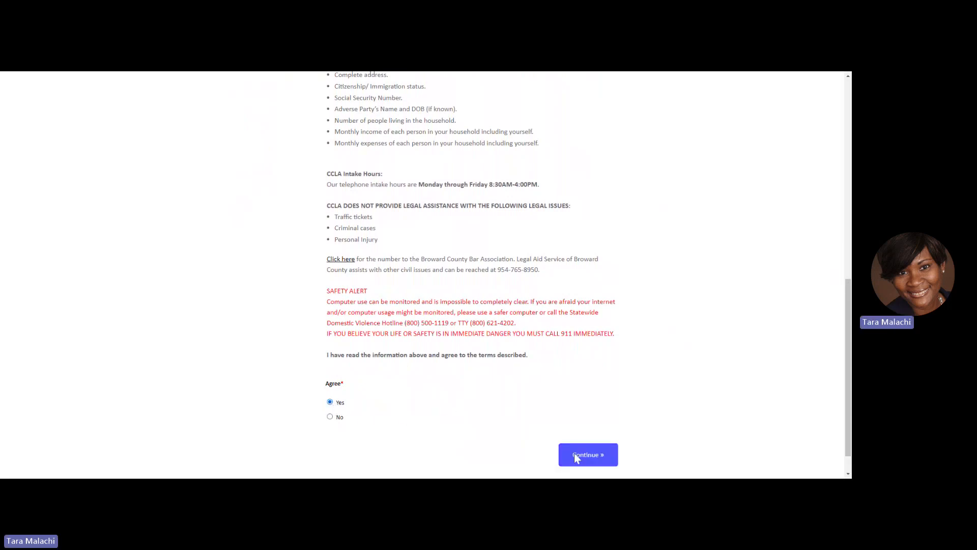
left_click(587, 454)
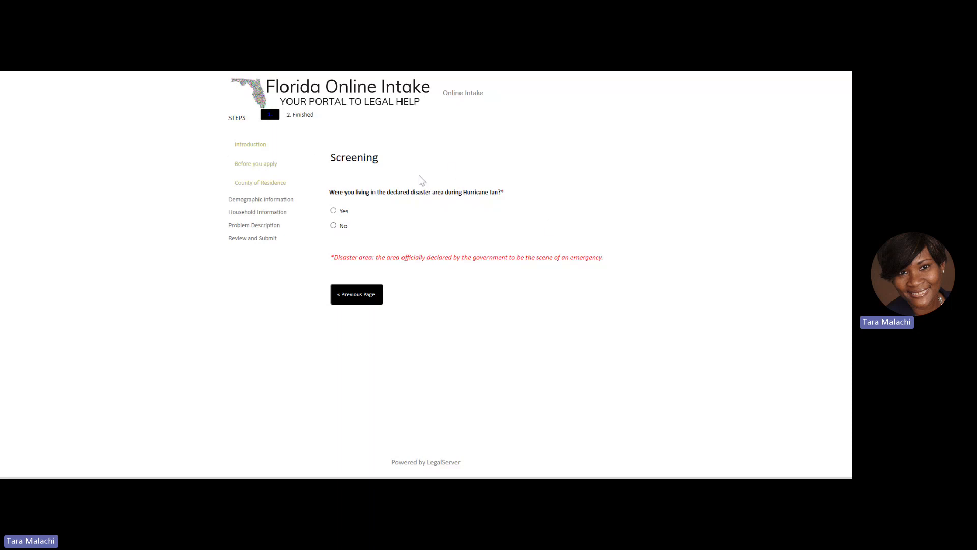
Answer No to Hurricane Ian, court date, homelessness risk and caregiver questions, then submit.
left_click(333, 225)
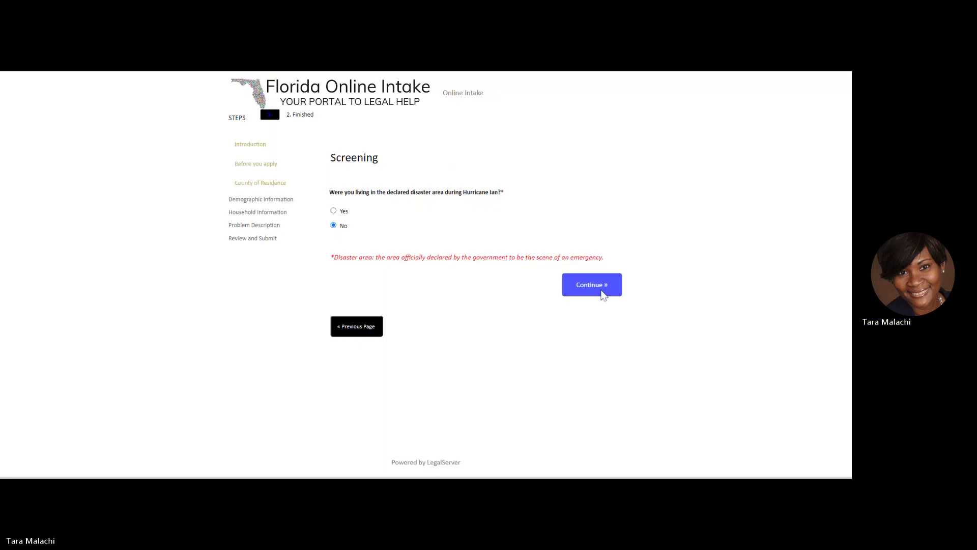
left_click(591, 284)
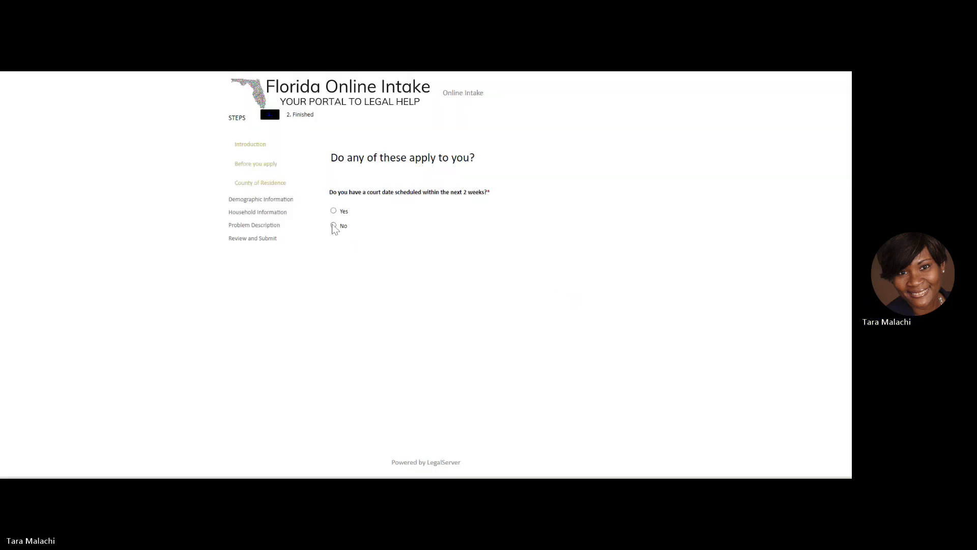
left_click(332, 225)
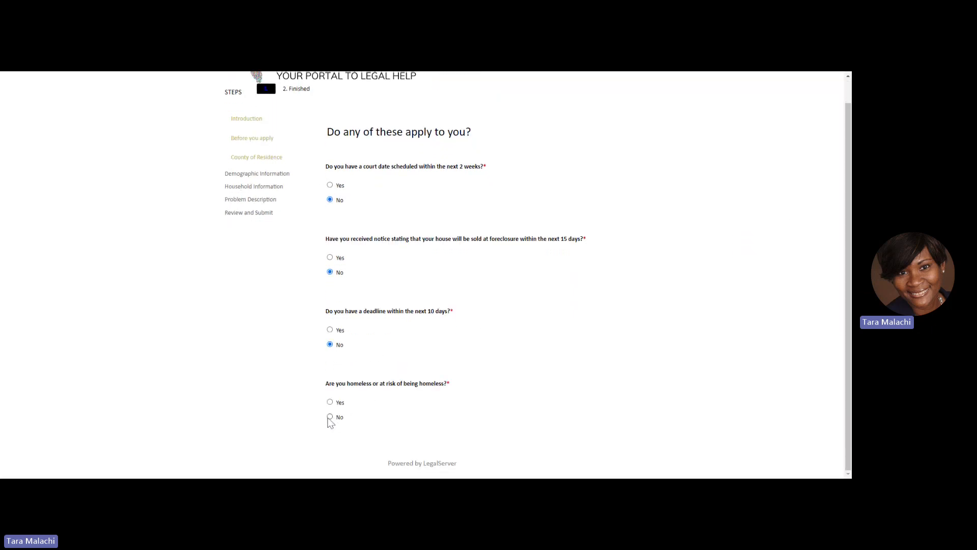
left_click(330, 417)
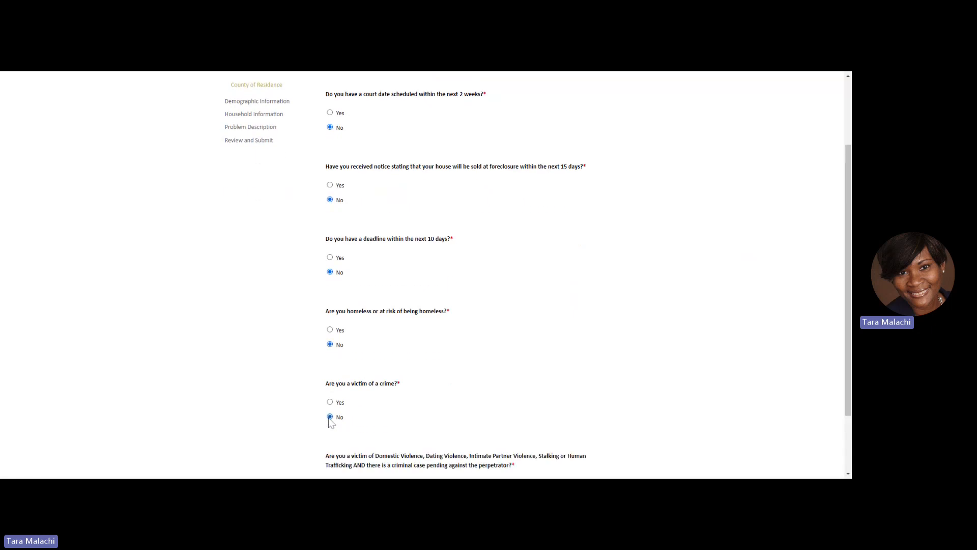
scroll("down", 3)
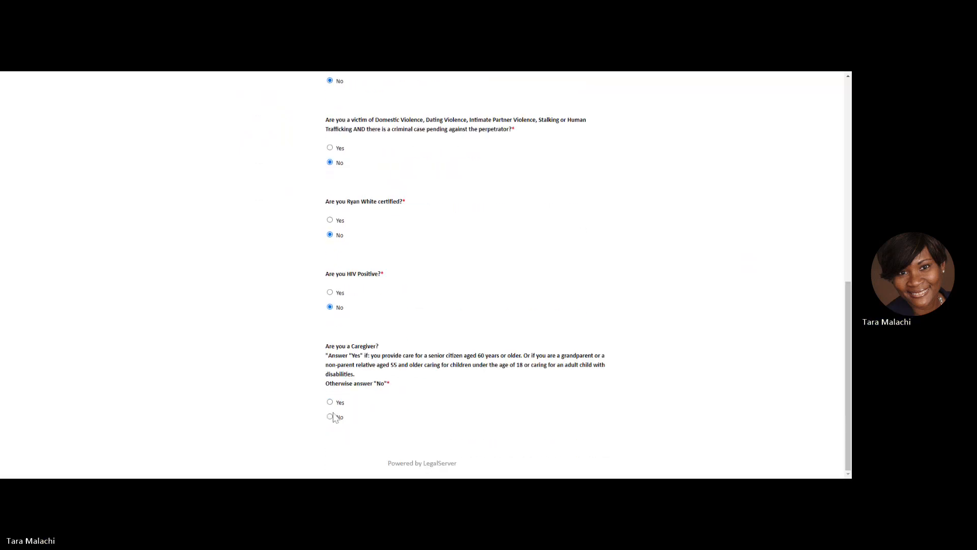
left_click(329, 416)
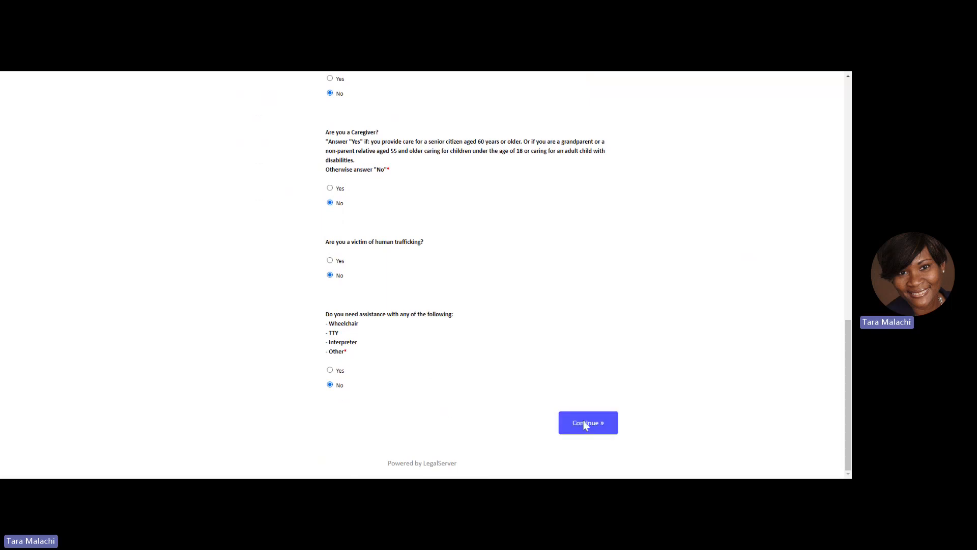
left_click(586, 422)
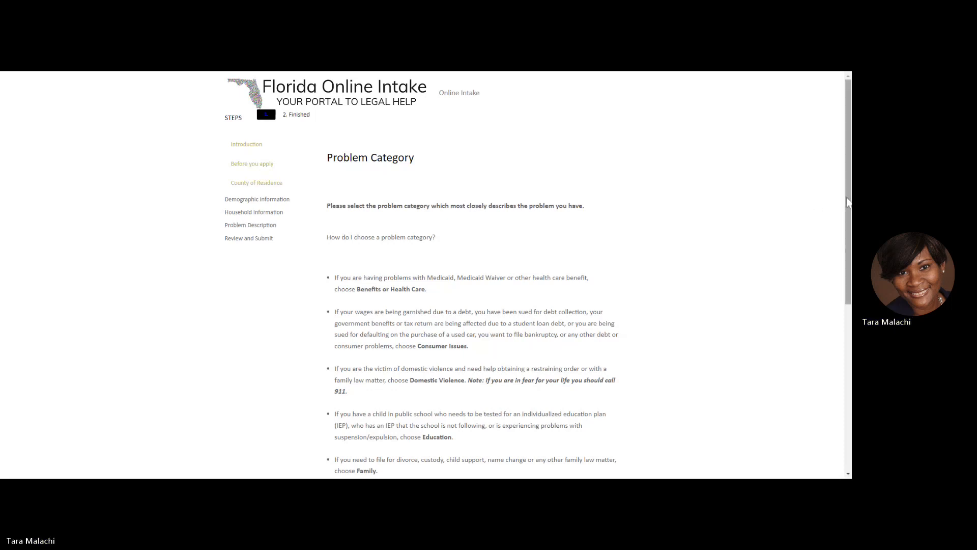
Choose Family as the Initial Legal Problem Category and submit it.
scroll("down", 3)
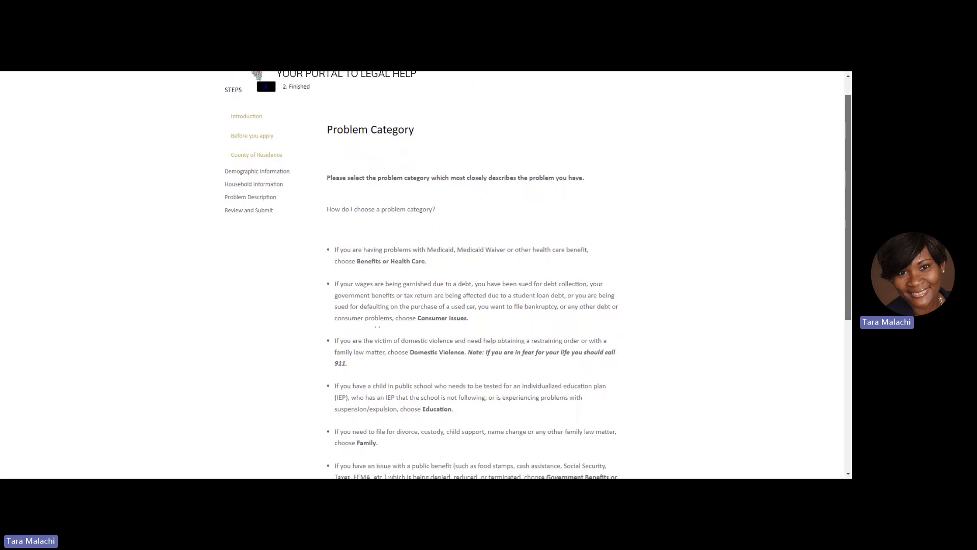
scroll("down", 3)
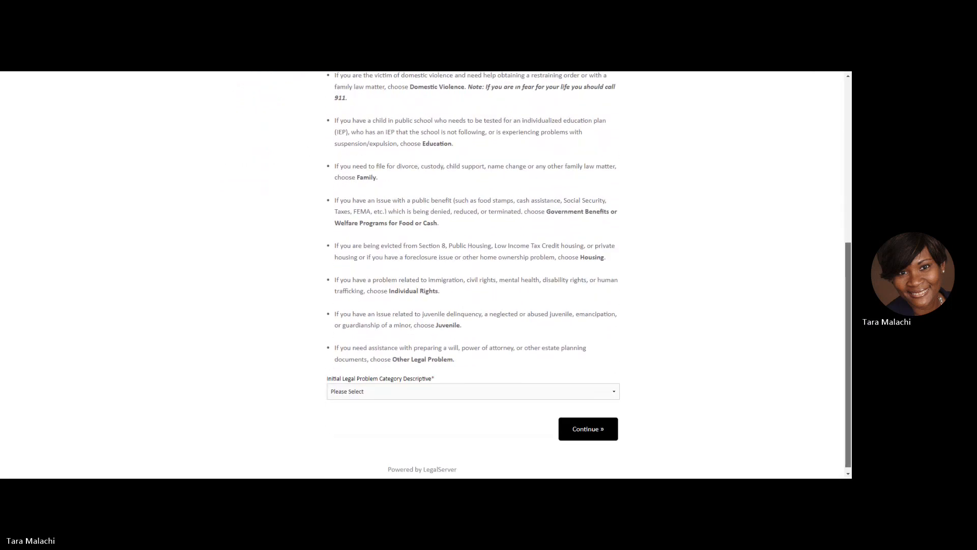
scroll("up", 3)
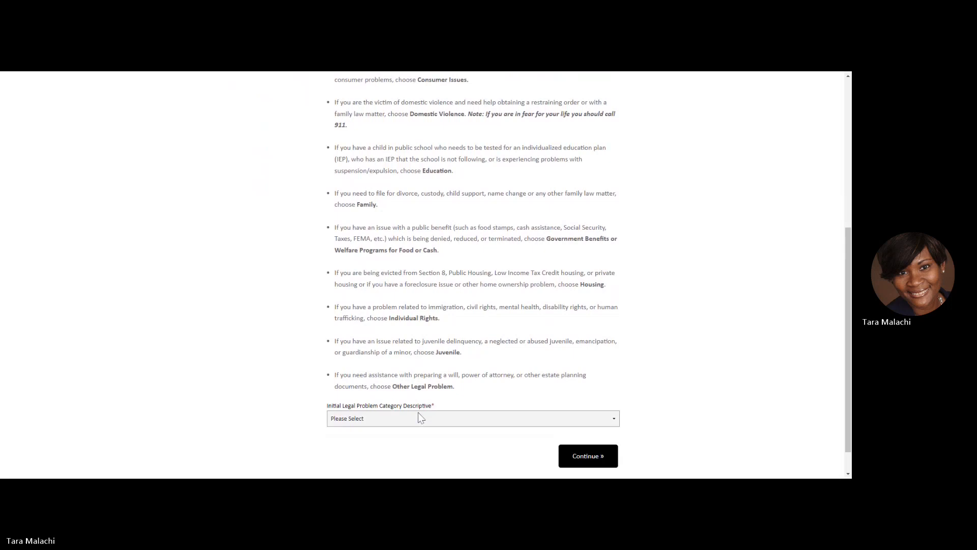
scroll("down", 3)
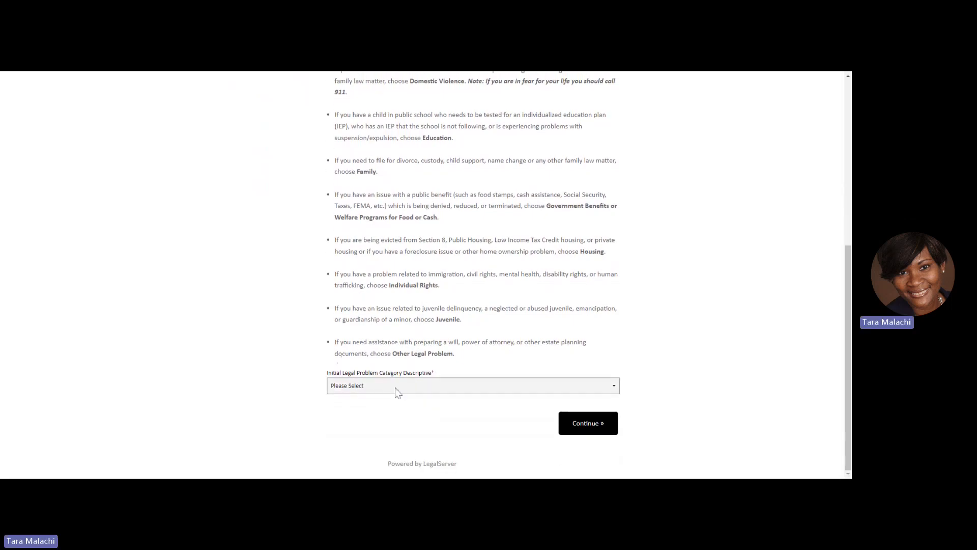
mouse_move(540, 391)
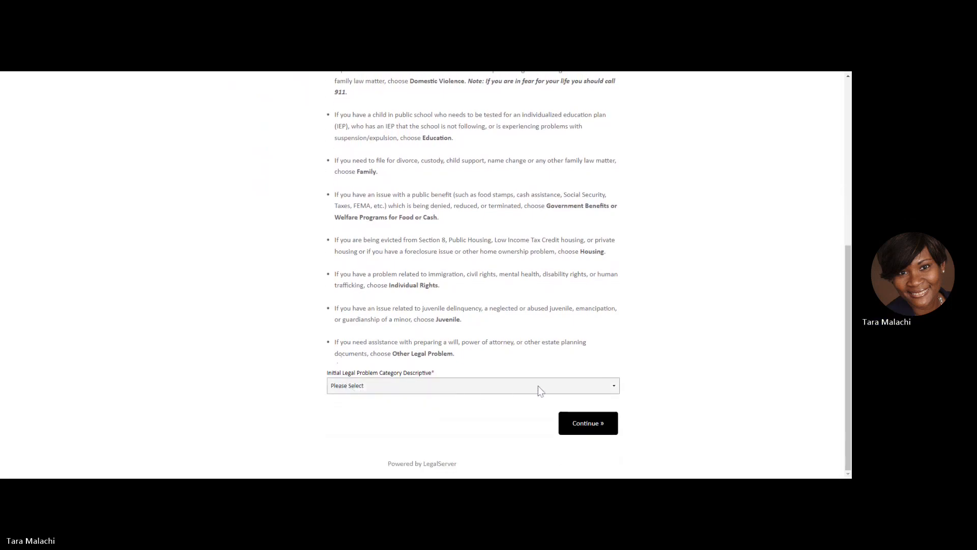
left_click(472, 386)
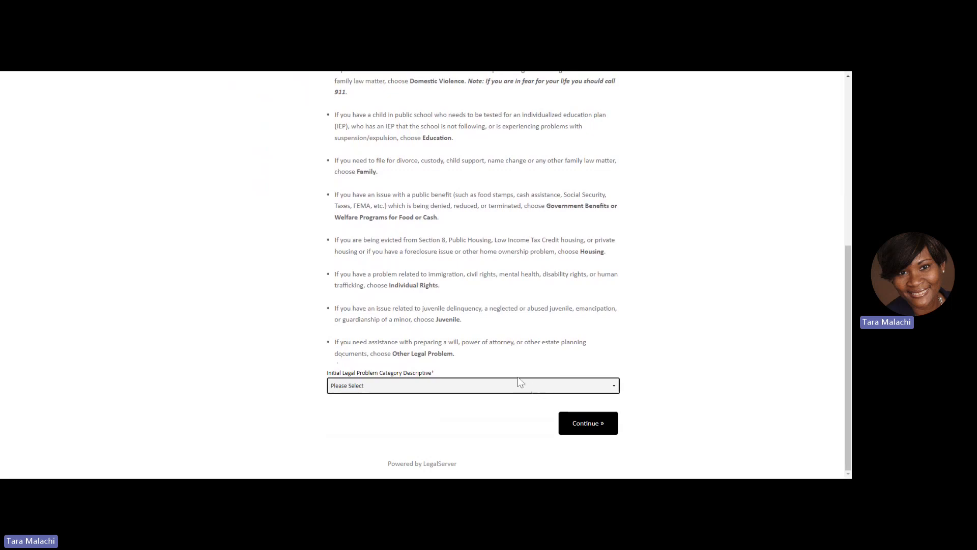
left_click(473, 385)
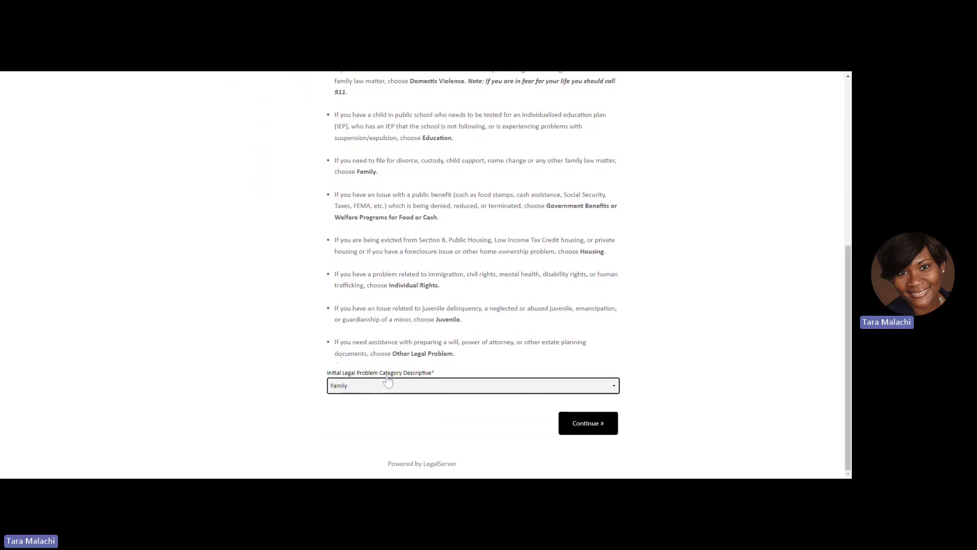
mouse_move(587, 423)
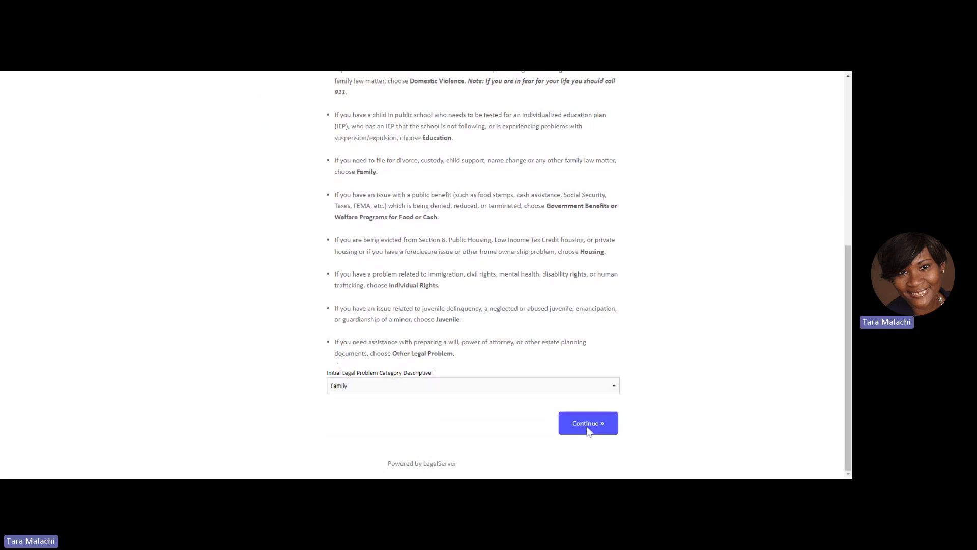
left_click(586, 423)
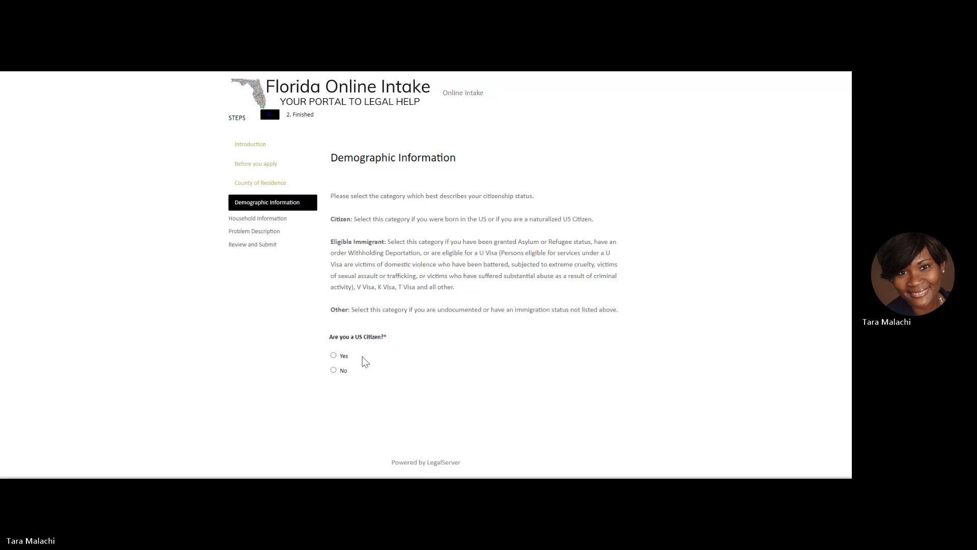
mouse_move(423, 310)
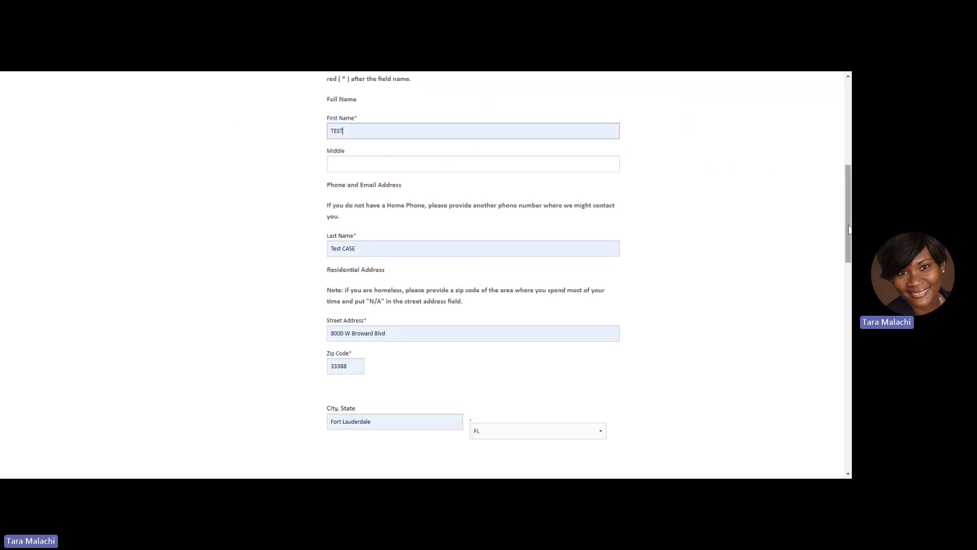
scroll("down", 3)
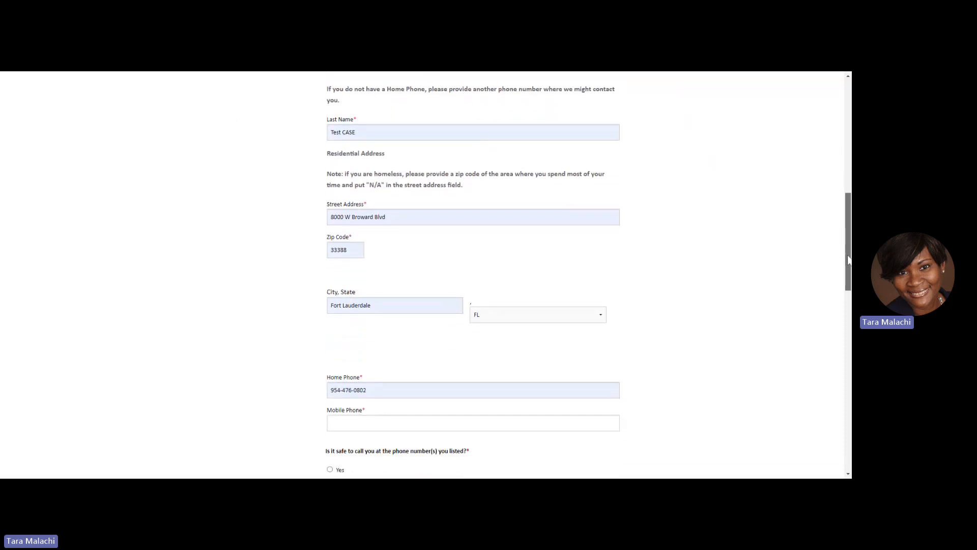
scroll("down", 3)
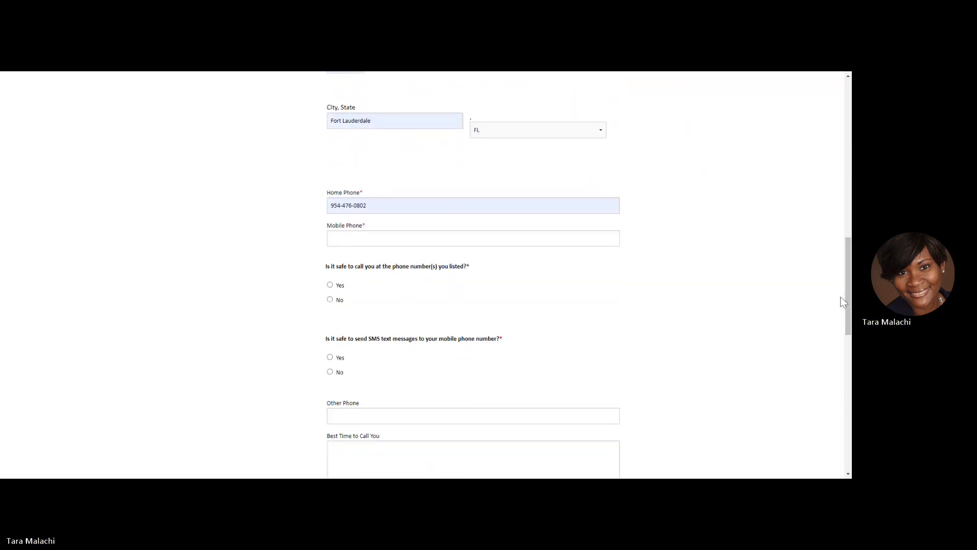
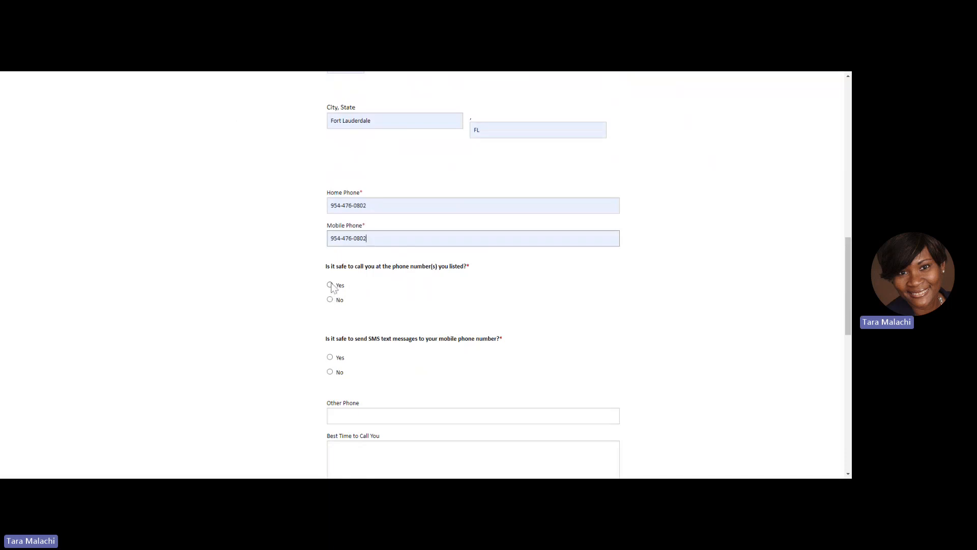
left_click(330, 286)
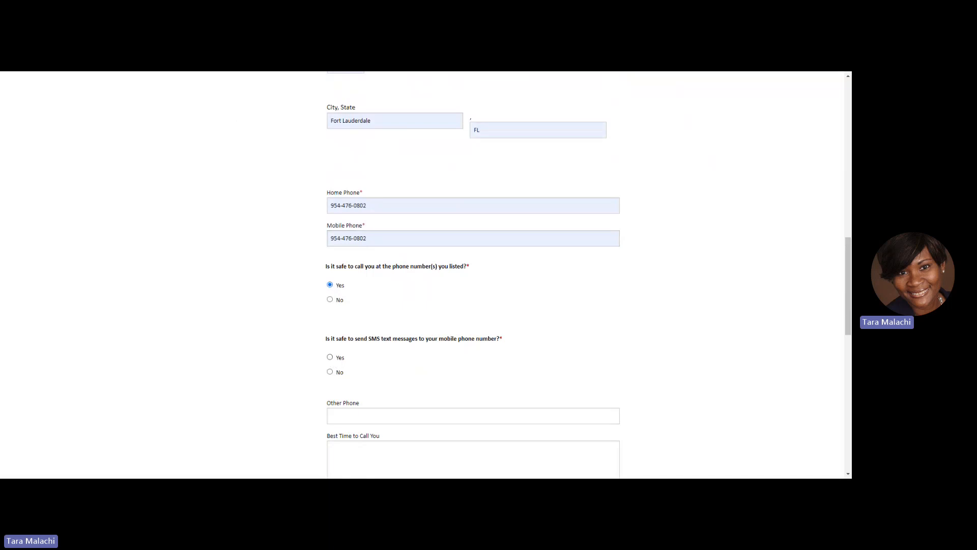
left_click(330, 357)
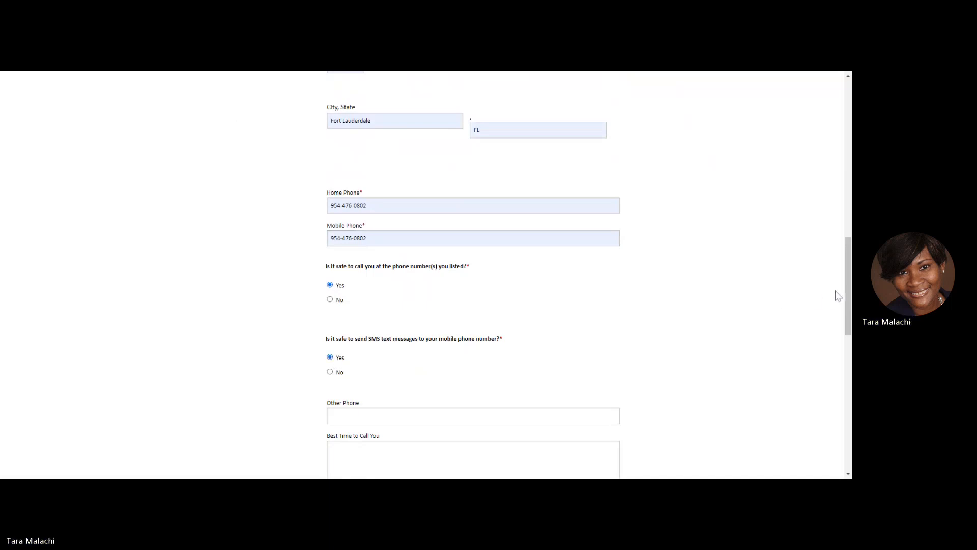
scroll("down", 3)
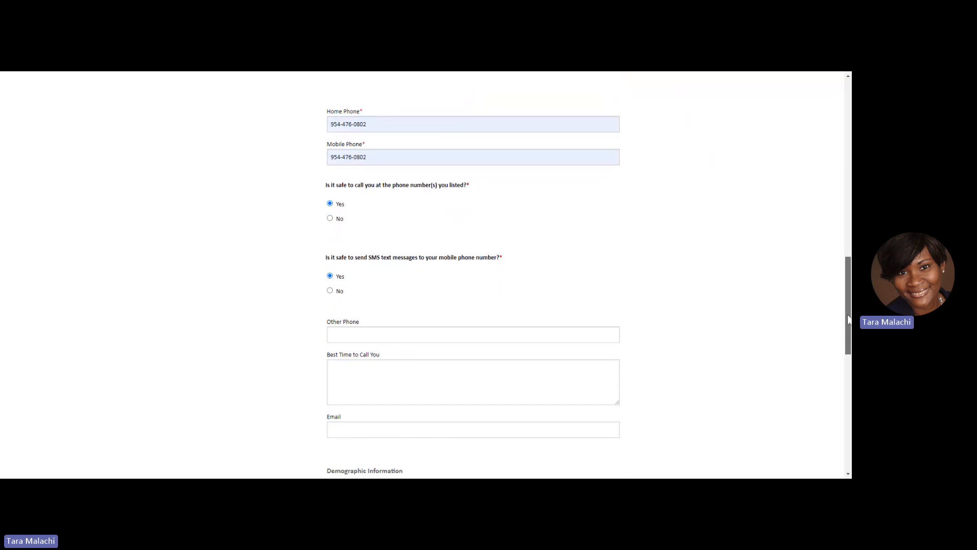
Fill in Best Time to Call, SSN digits 0000 and the date of birth.
scroll("down", 3)
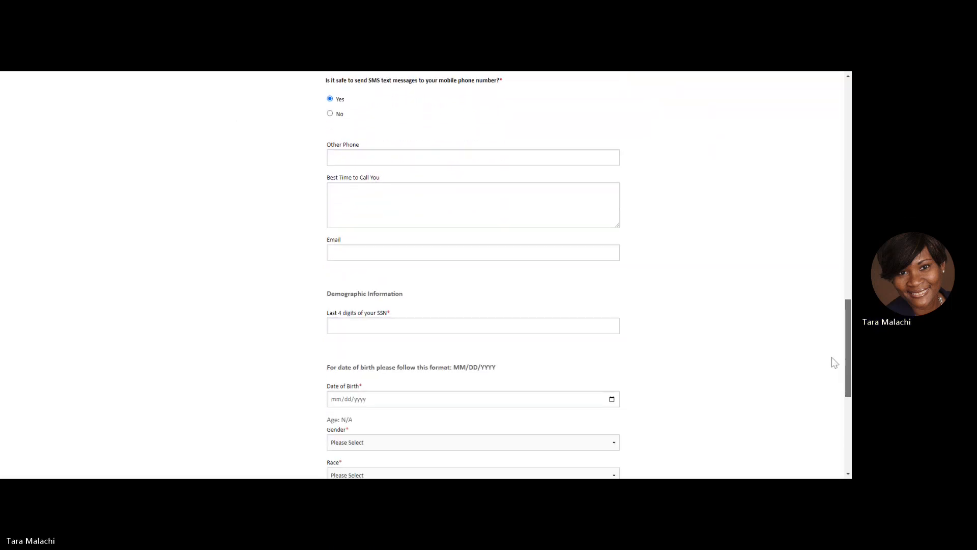
left_click(472, 204)
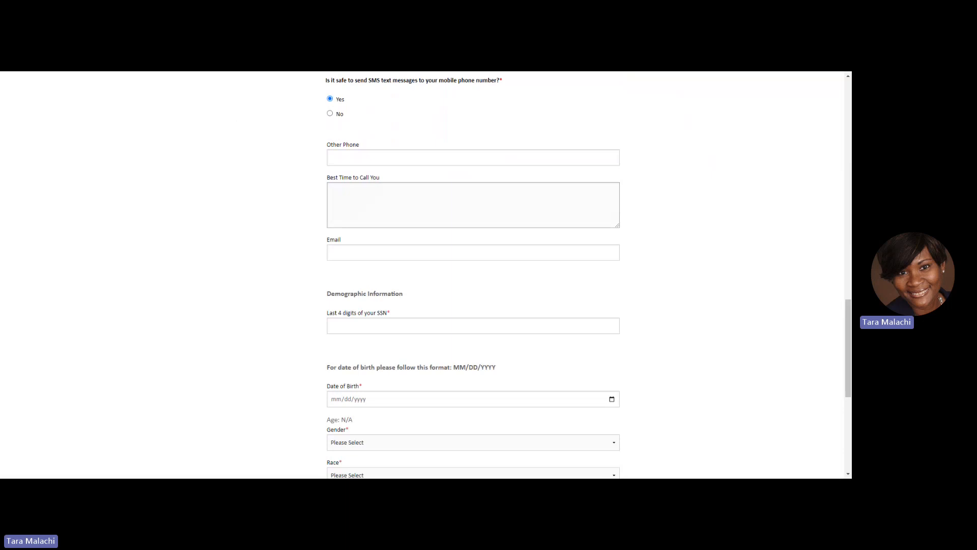
type("Monday at 9 am")
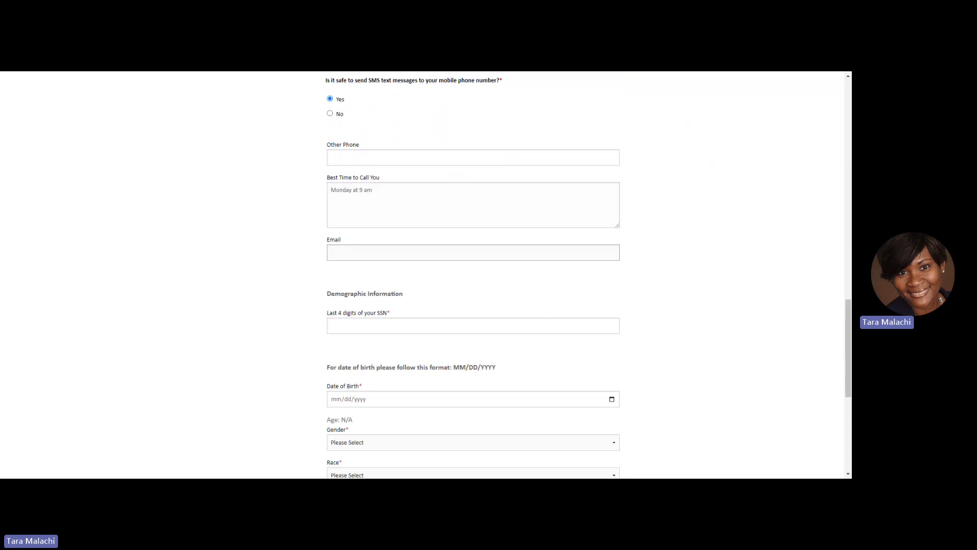
type("0000")
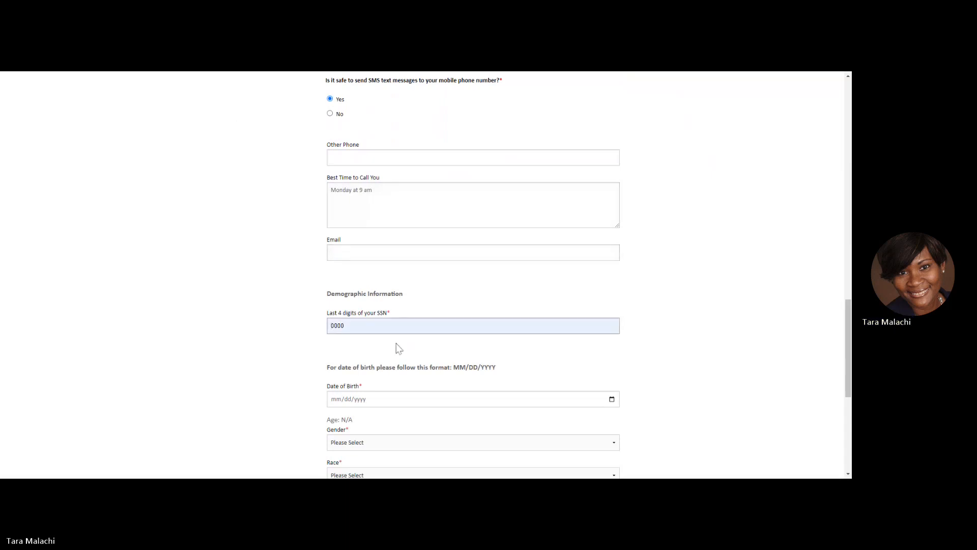
scroll("down", 3)
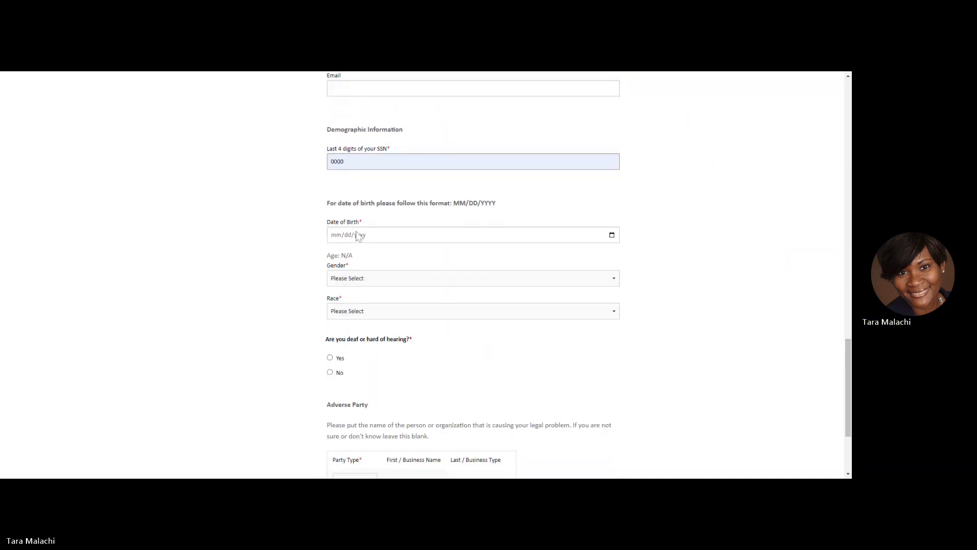
type("09/09/1988")
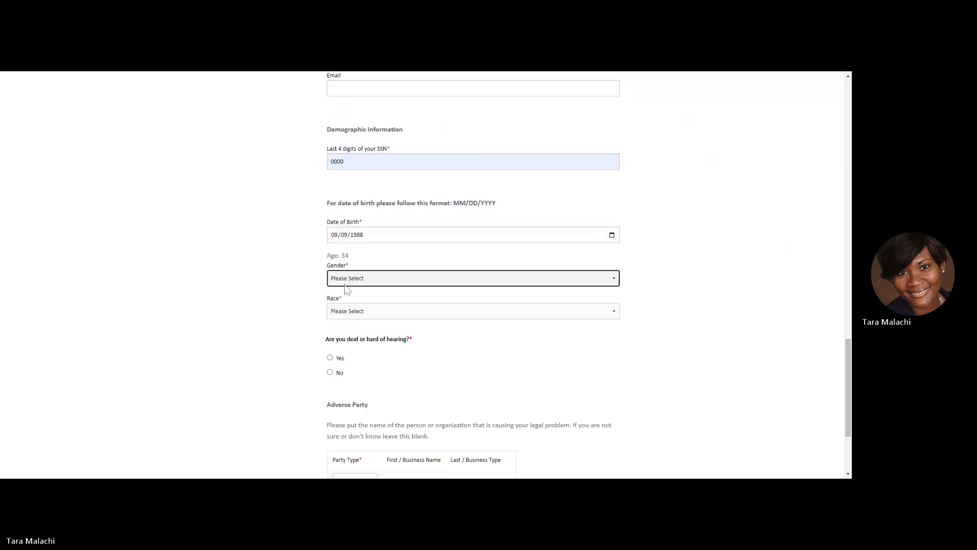
Set gender to Other and race to White, enter TEST in remaining fields, and submit.
left_click(472, 277)
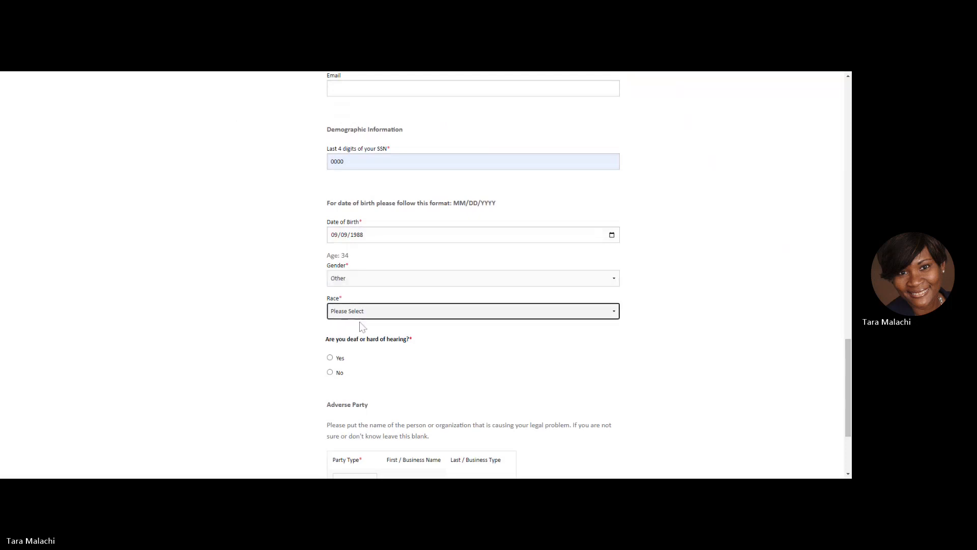
left_click(330, 372)
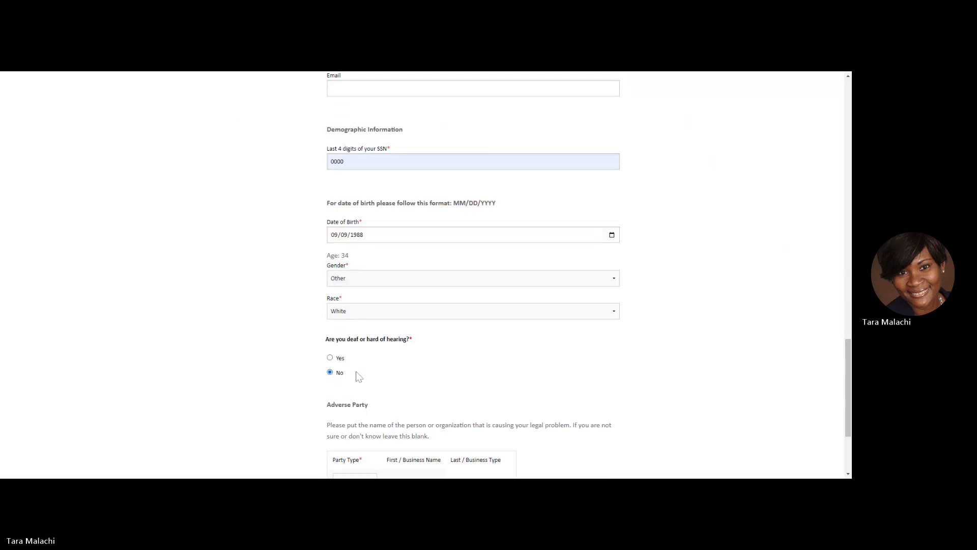
scroll("down", 3)
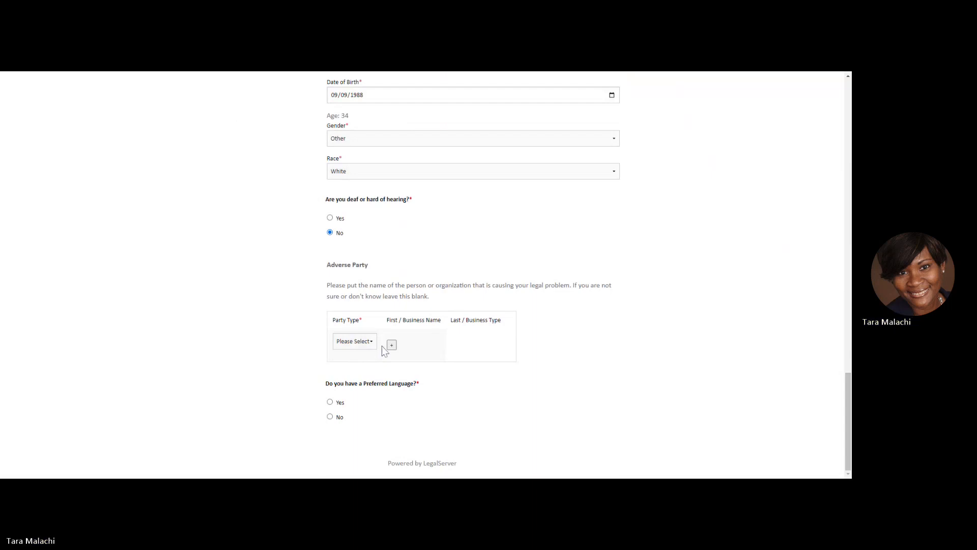
type("TEST")
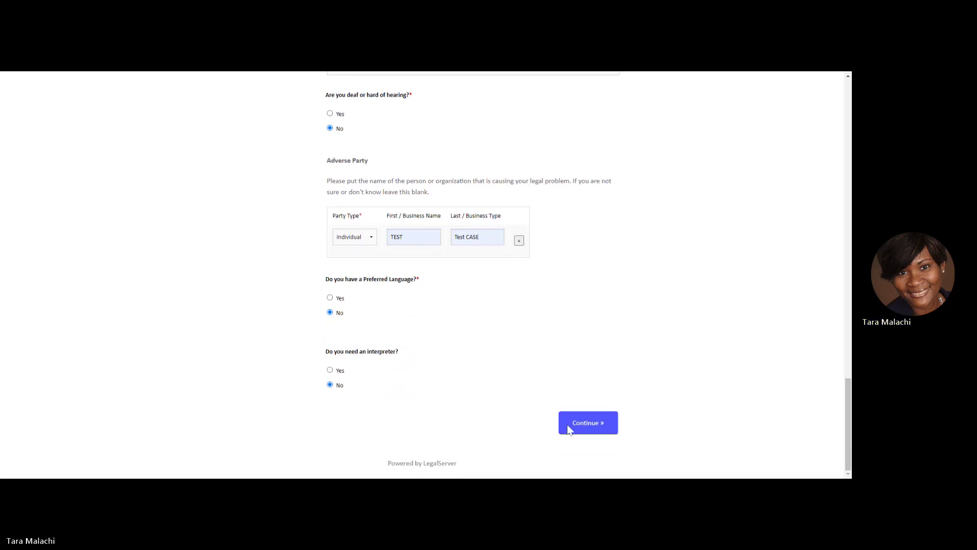
left_click(587, 422)
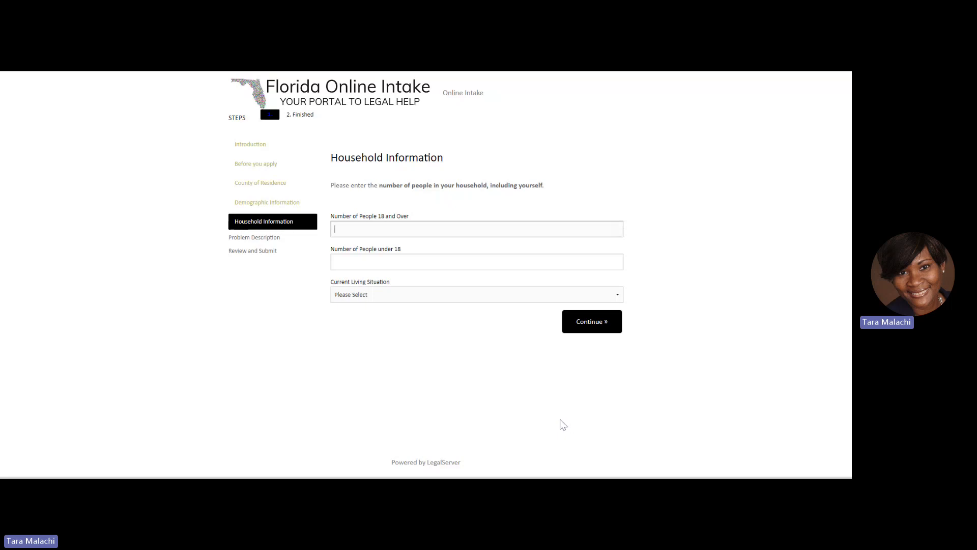
mouse_move(568, 420)
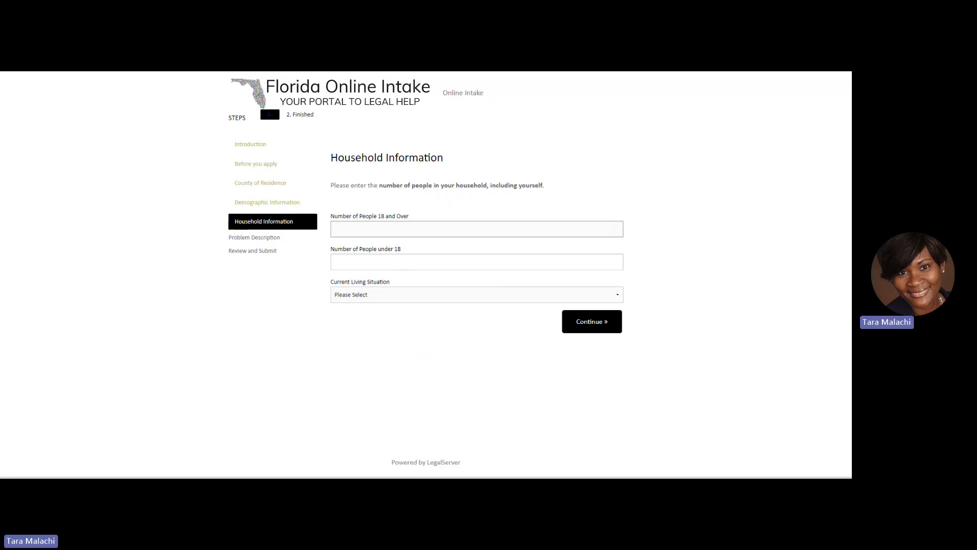
Enter 1 adult and 0 children, choose Rent Apartment, and continue.
type("1")
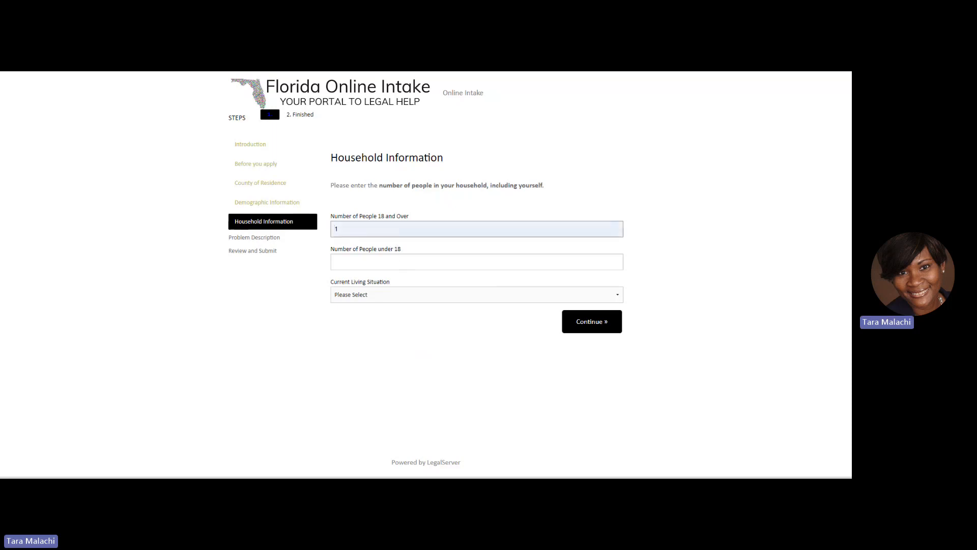
left_click(477, 228)
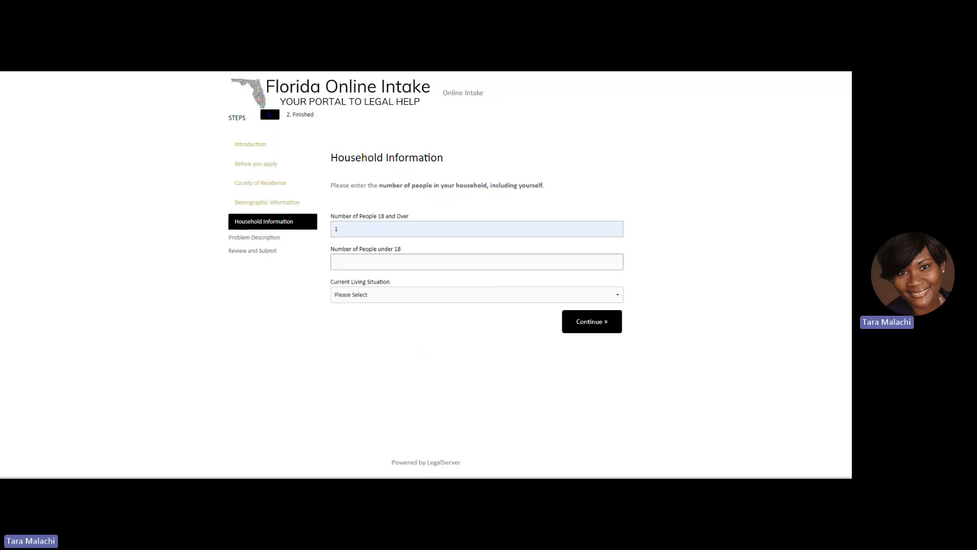
left_click(477, 261)
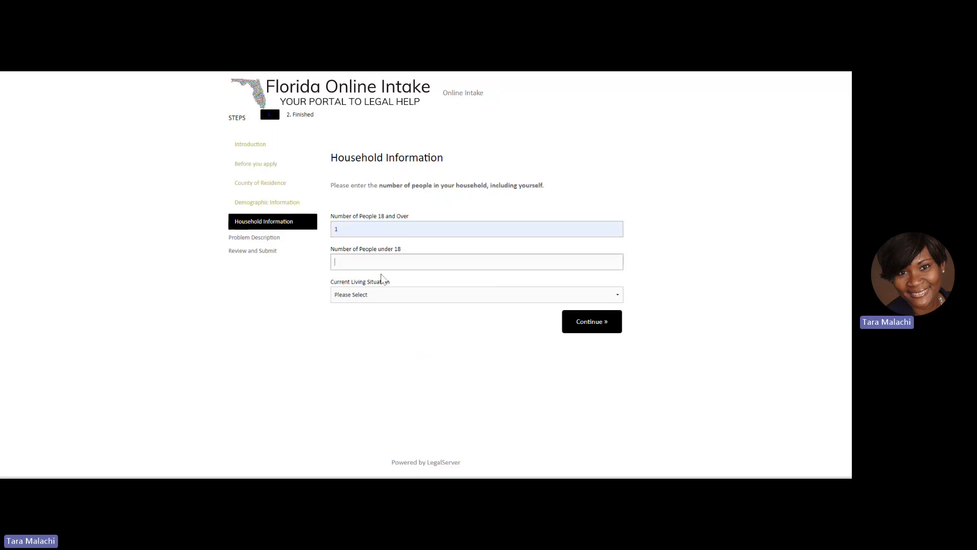
type("0")
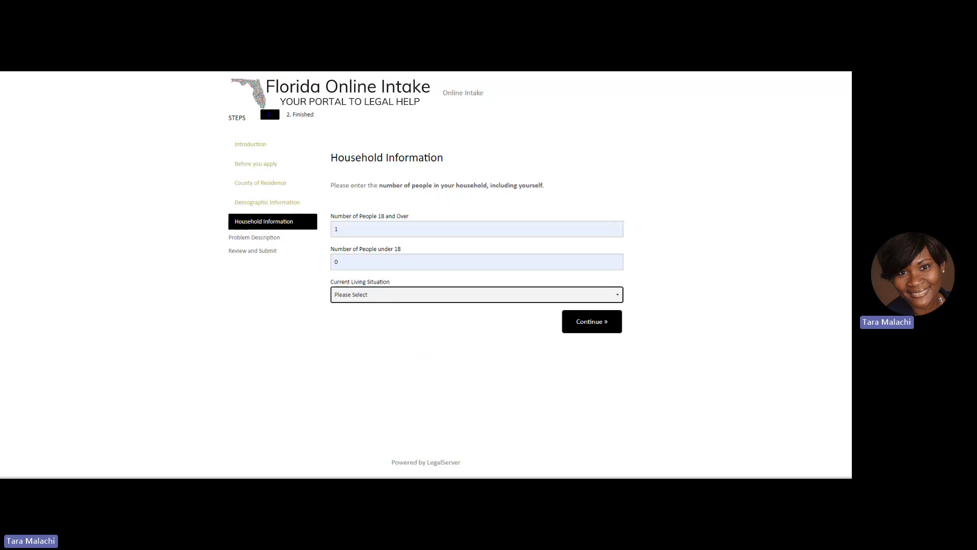
left_click(476, 294)
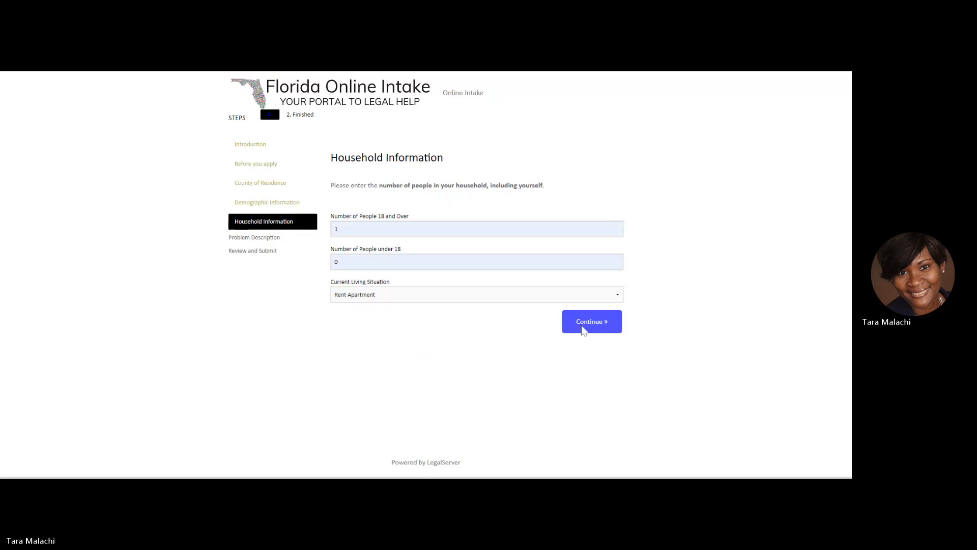
left_click(590, 321)
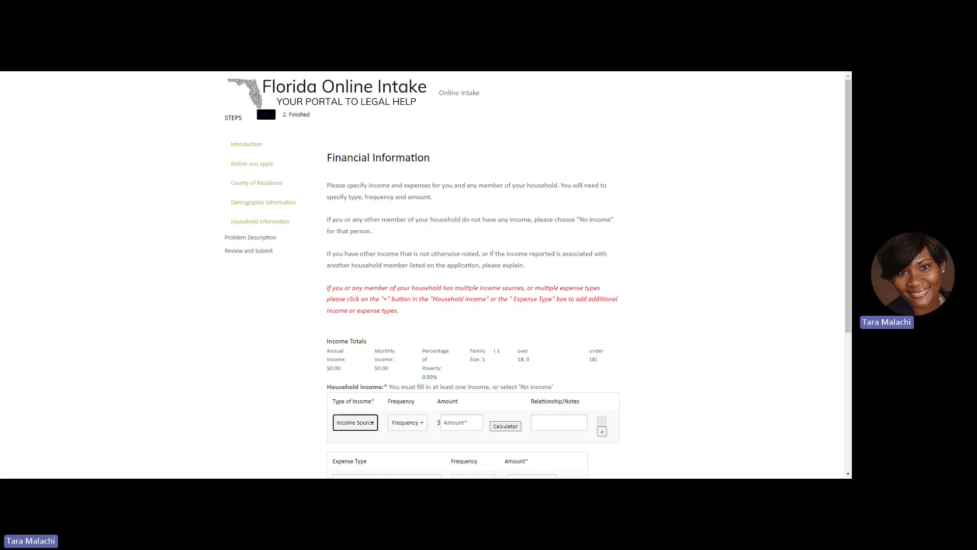
mouse_move(517, 202)
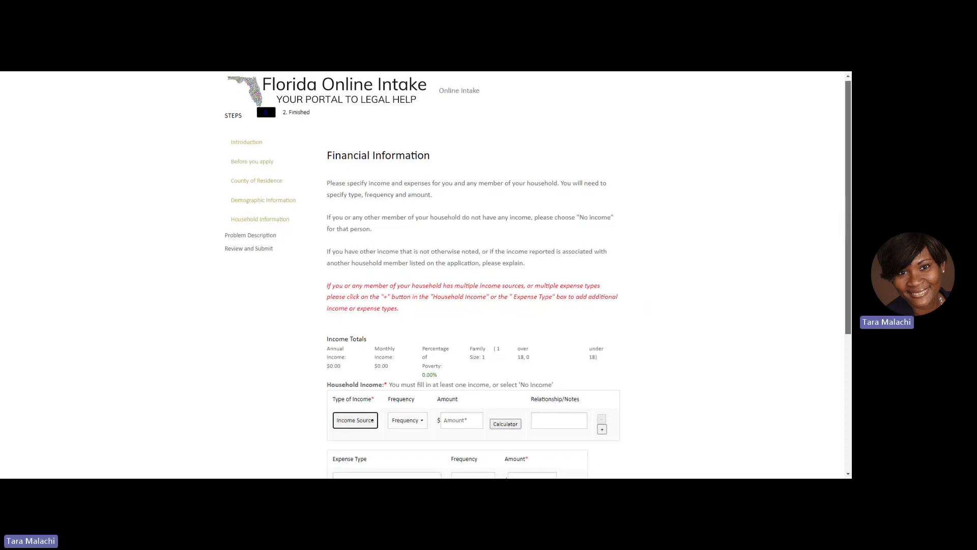
Add Employment income of $800, paid Biweekly.
scroll("down", 3)
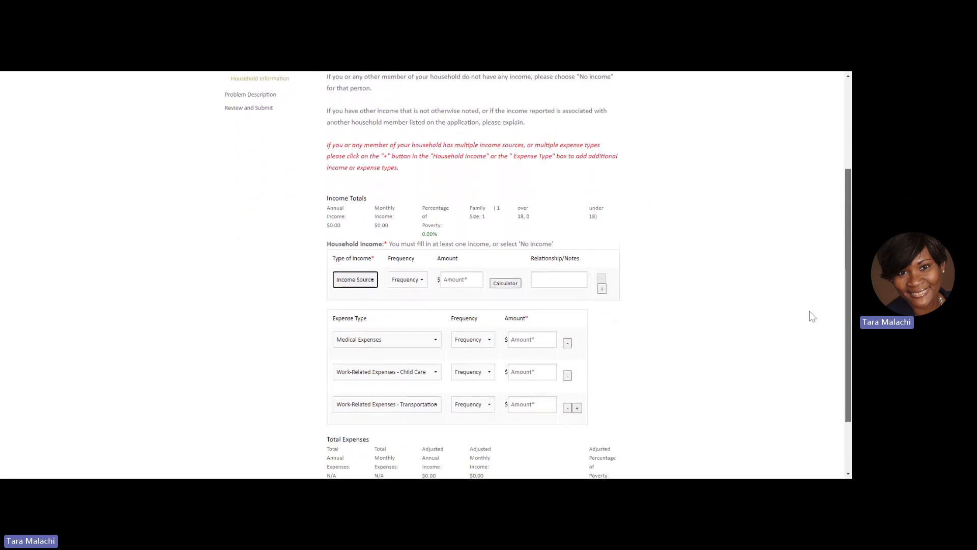
scroll("down", 3)
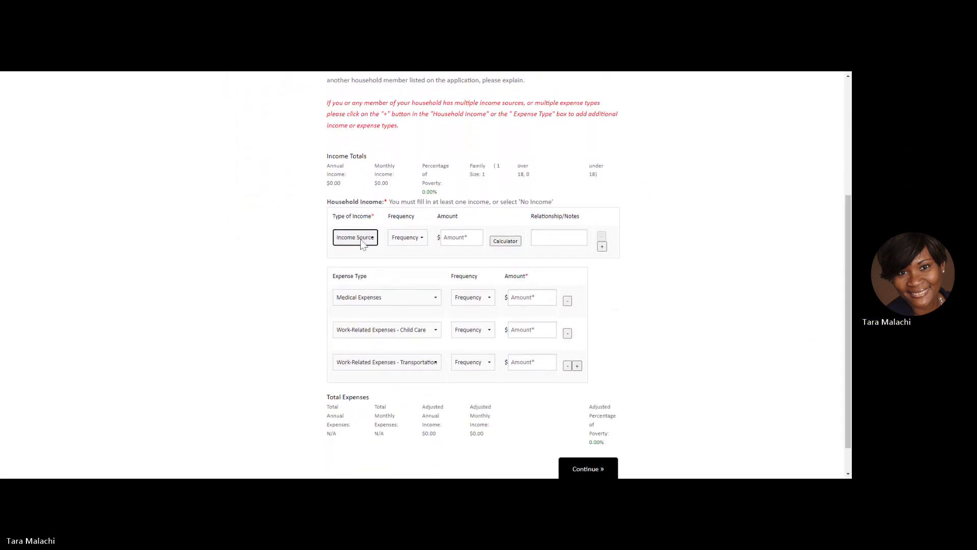
left_click(355, 237)
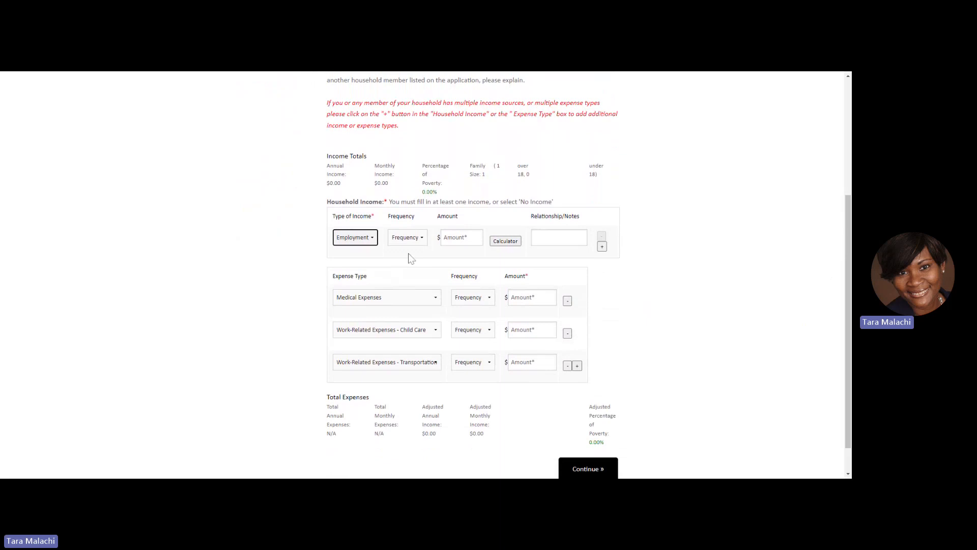
left_click(408, 237)
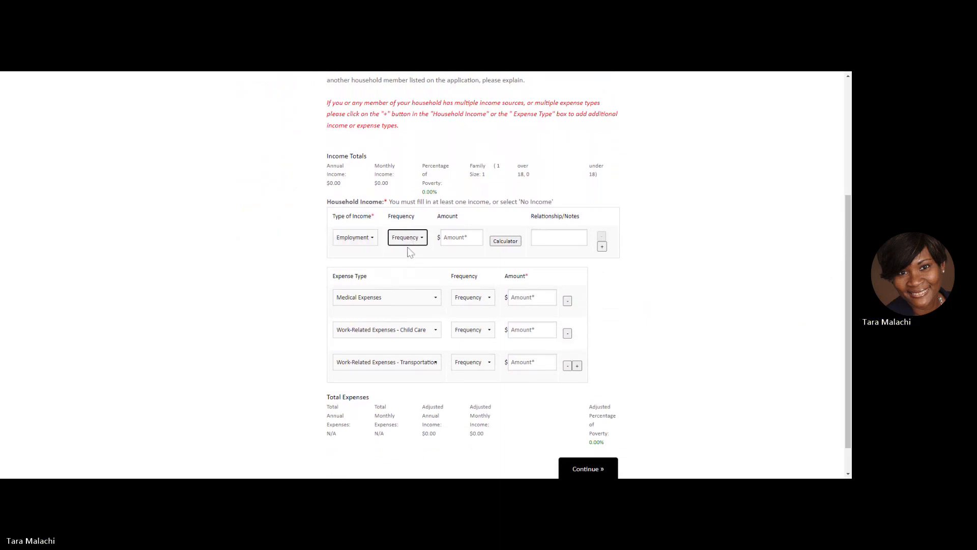
left_click(407, 236)
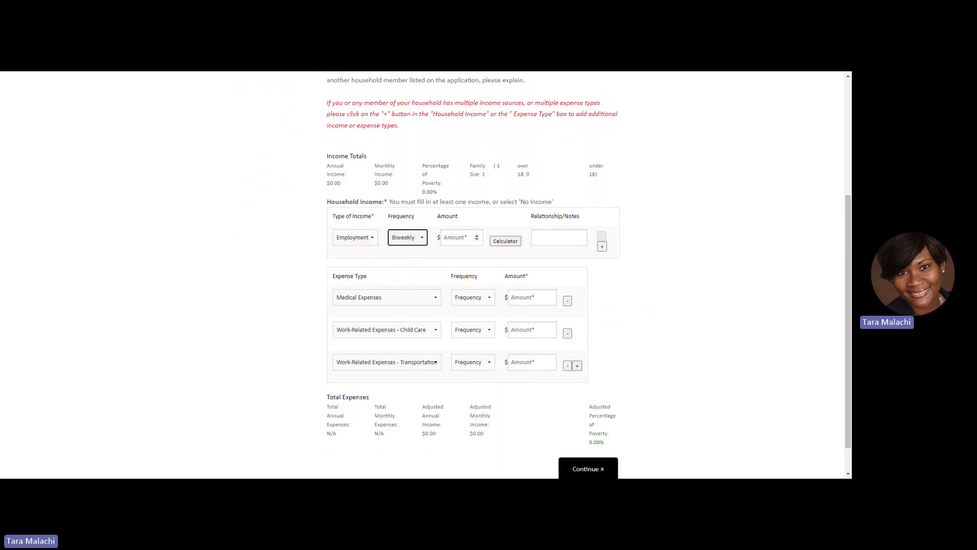
left_click(459, 236)
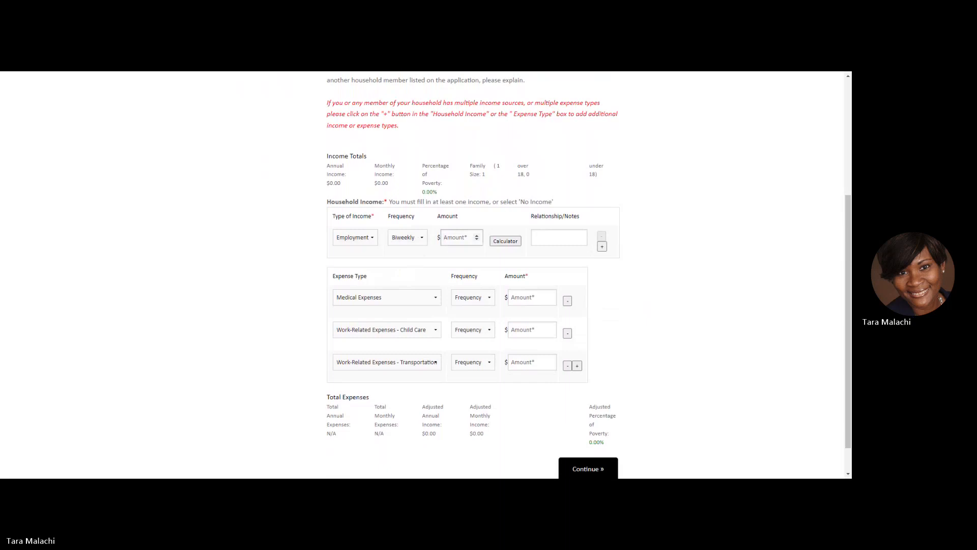
type("800")
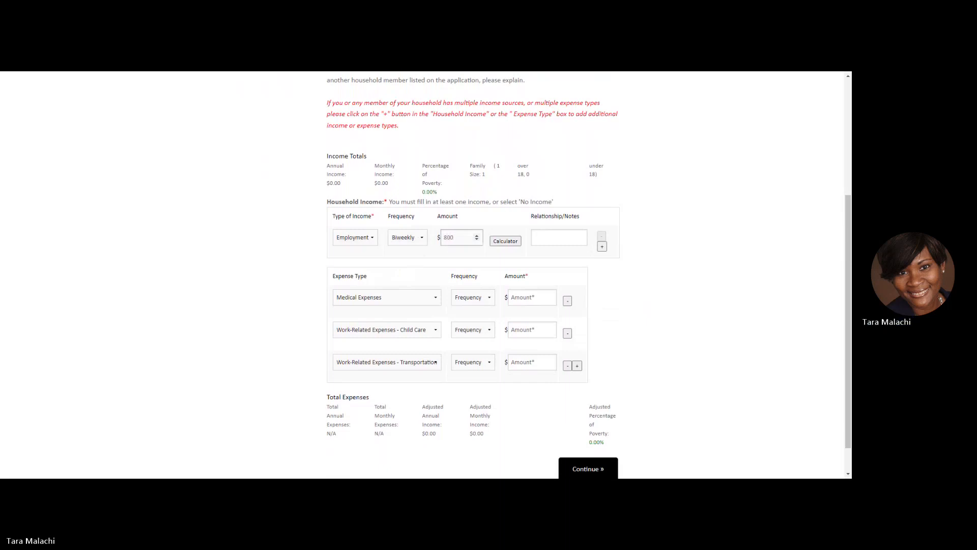
mouse_move(409, 254)
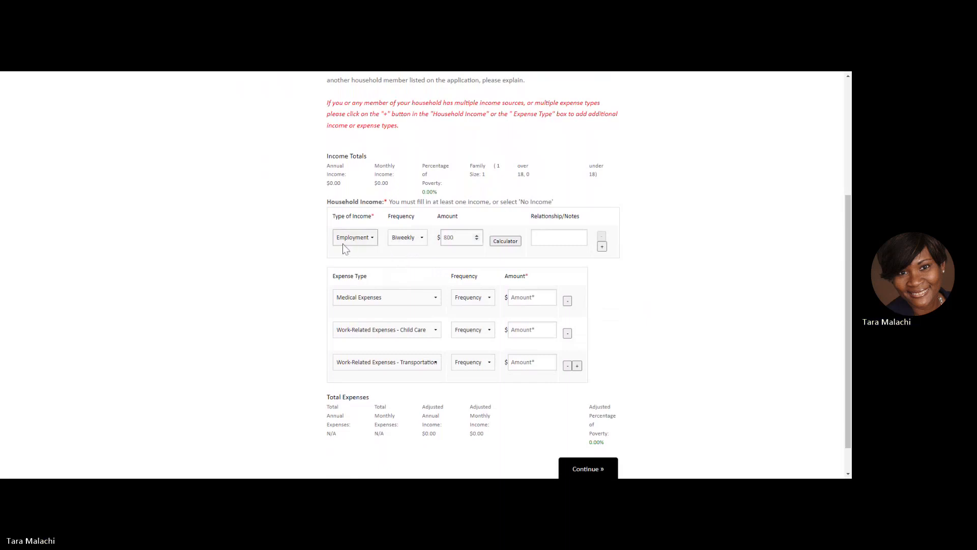
mouse_move(366, 252)
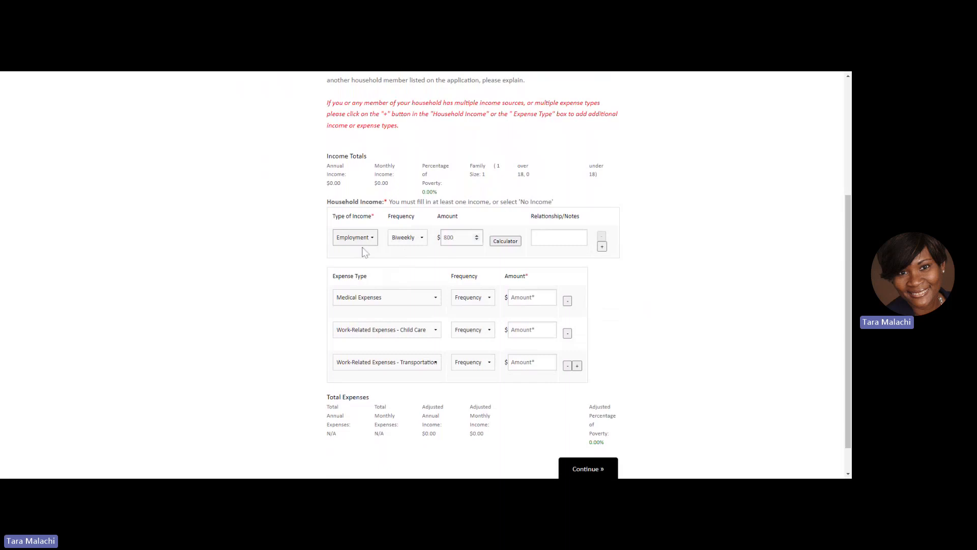
Set the expense to $700 Monthly Rent and submit the financial information.
scroll("down", 3)
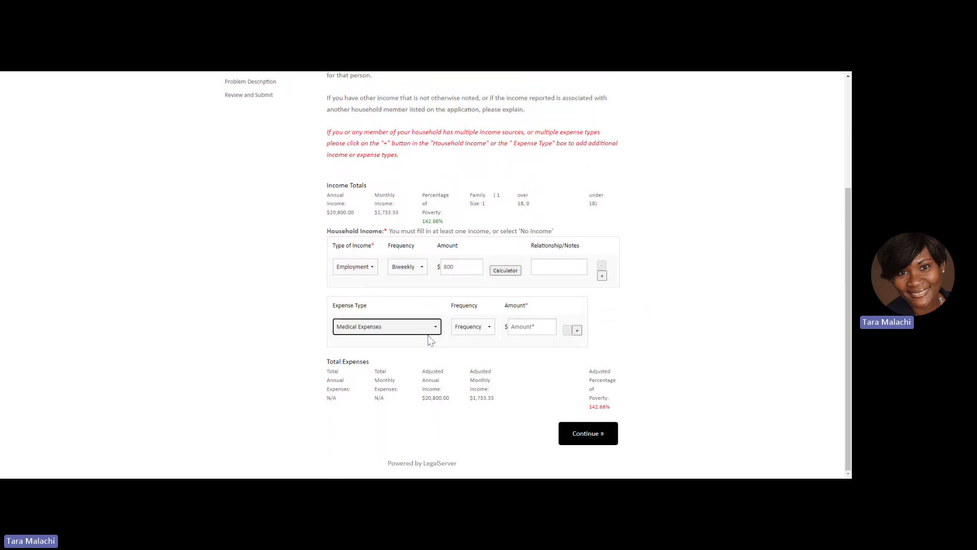
left_click(387, 325)
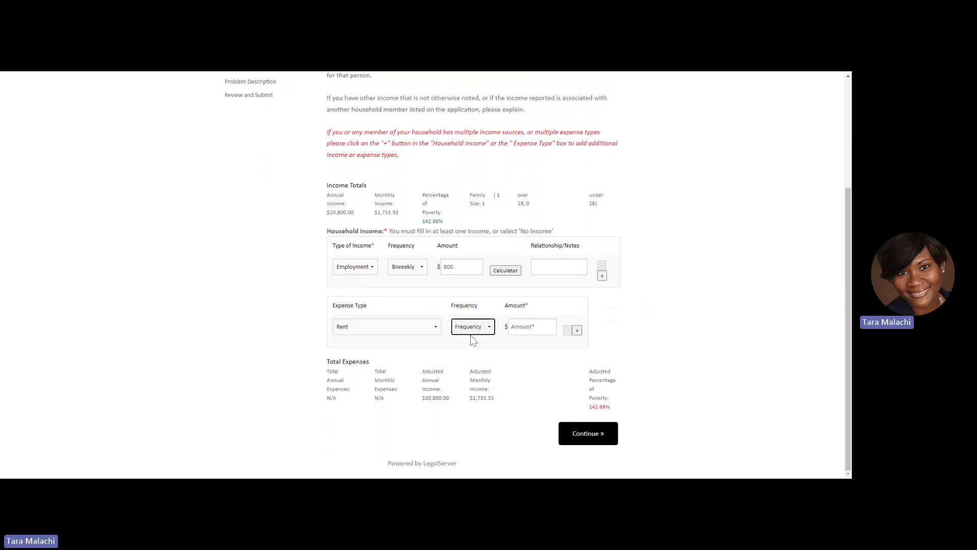
left_click(472, 326)
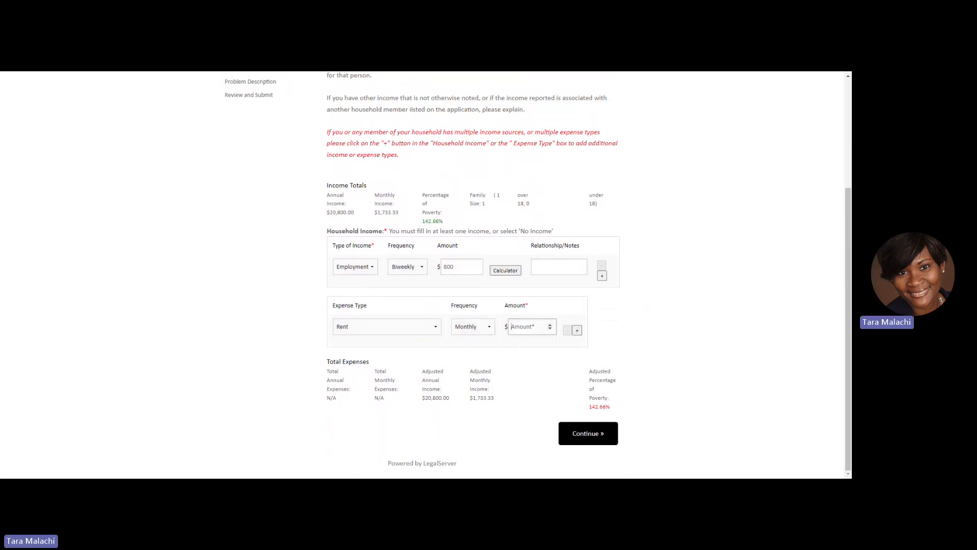
type("7")
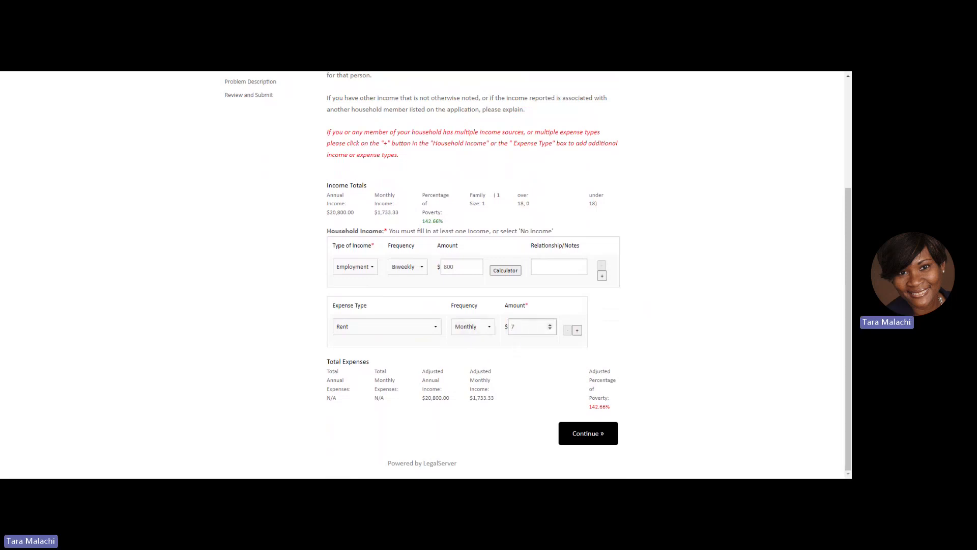
type("00")
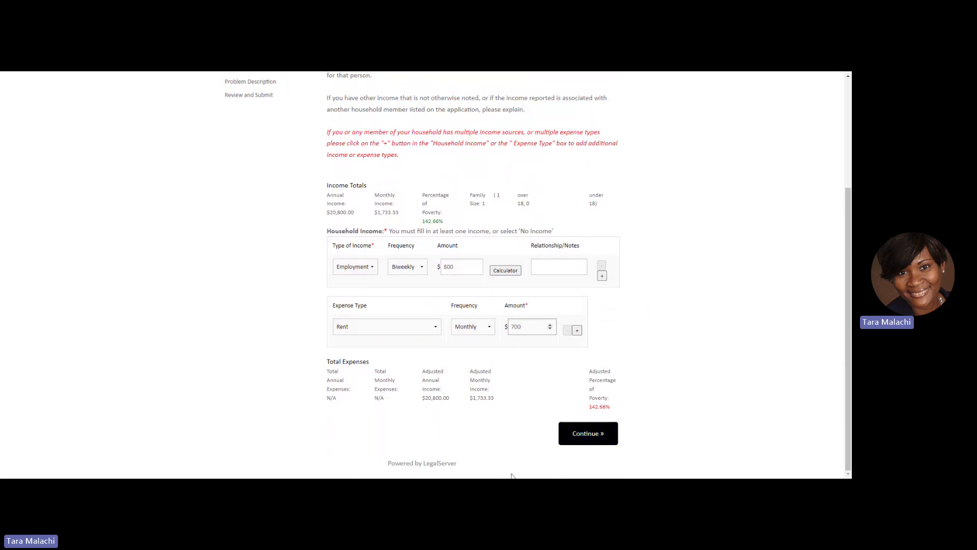
mouse_move(662, 424)
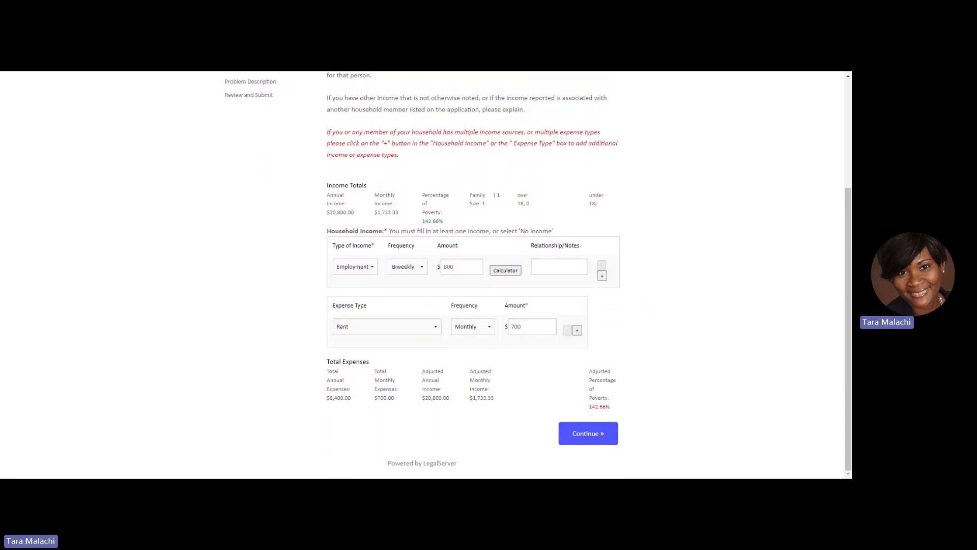
left_click(587, 433)
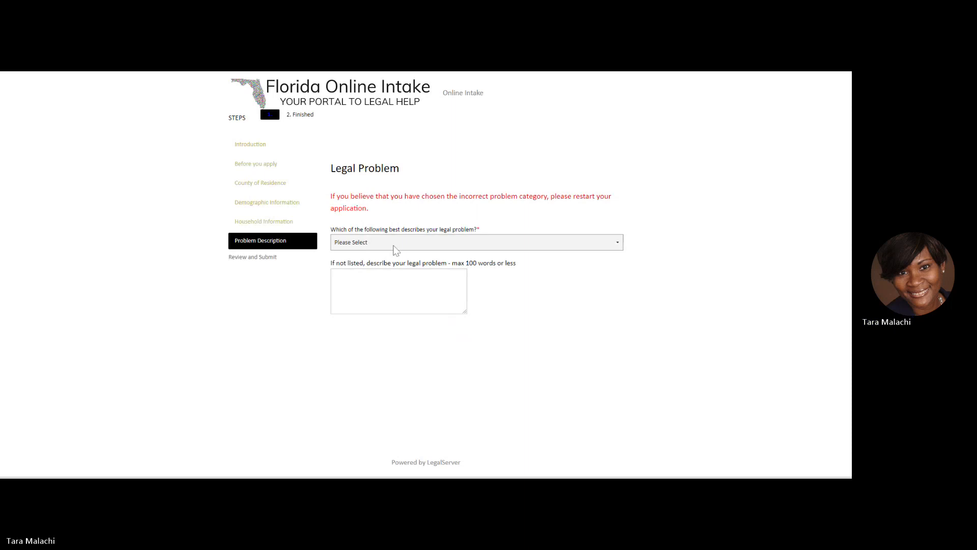
Select Divorce/Separation/Annulment as the legal problem category and continue.
left_click(475, 242)
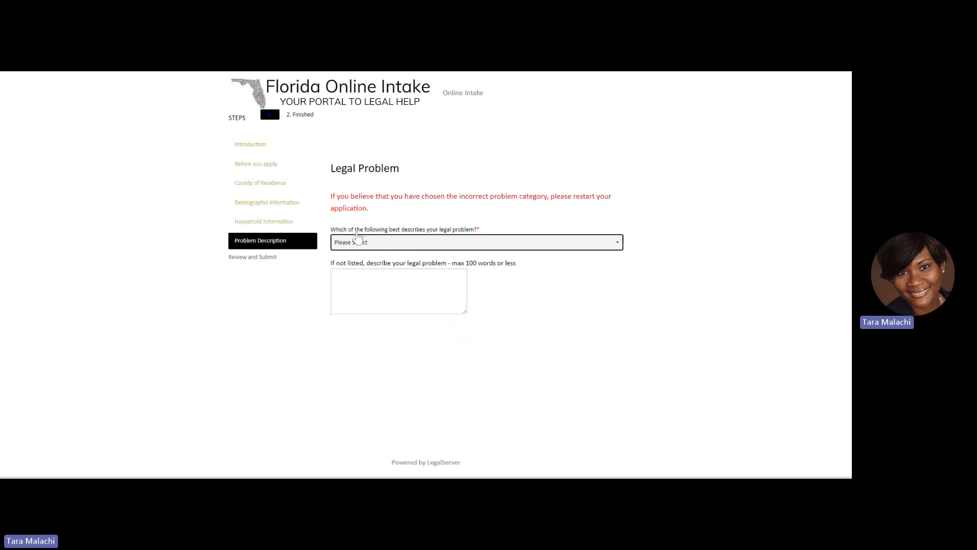
mouse_move(391, 239)
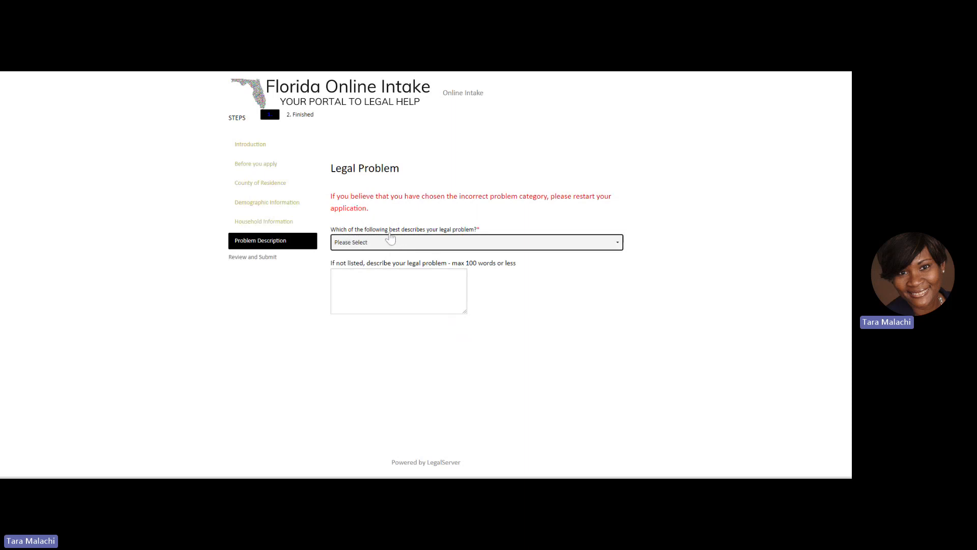
mouse_move(448, 240)
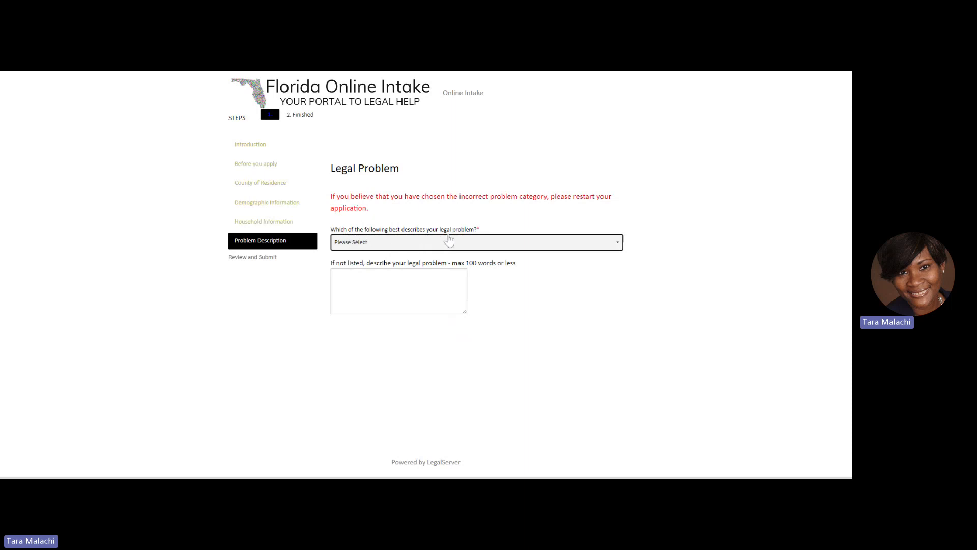
mouse_move(436, 256)
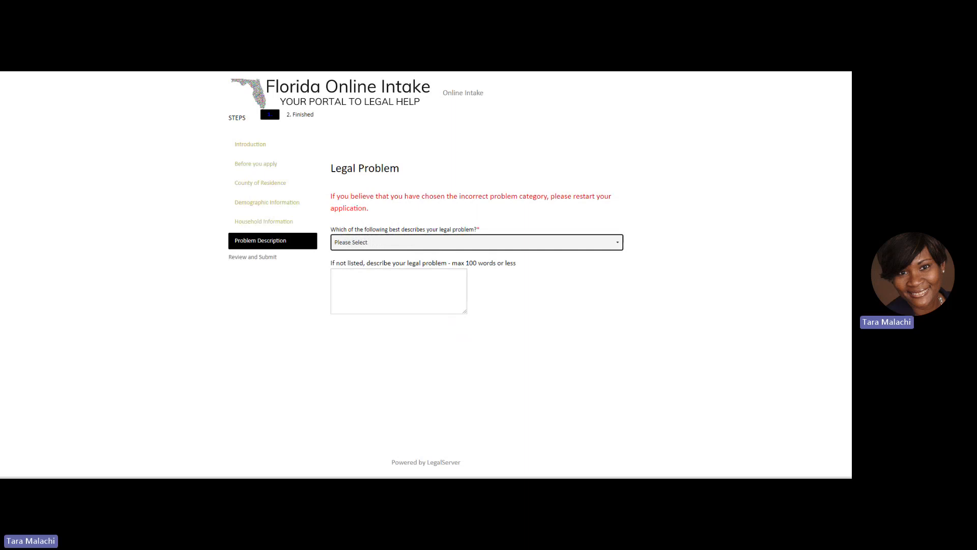
left_click(476, 241)
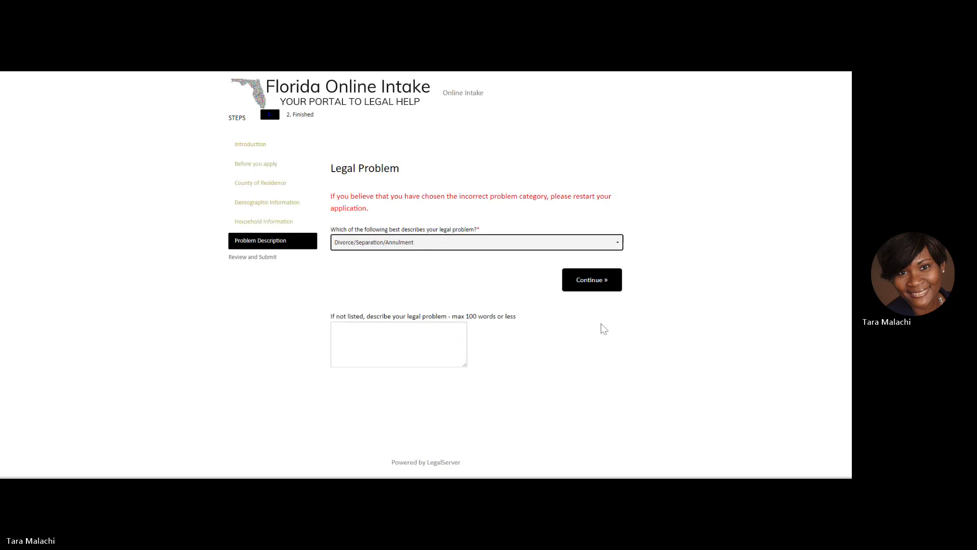
mouse_move(591, 279)
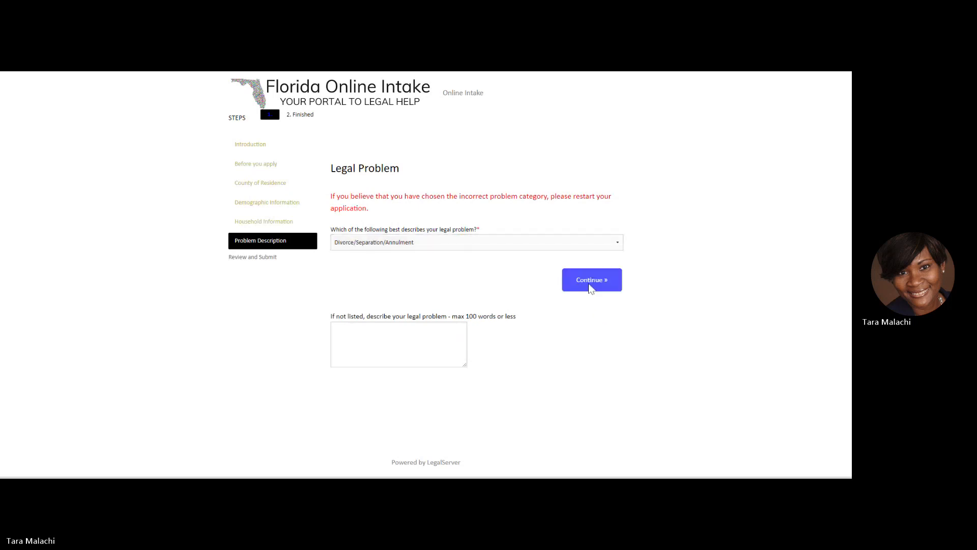
left_click(591, 279)
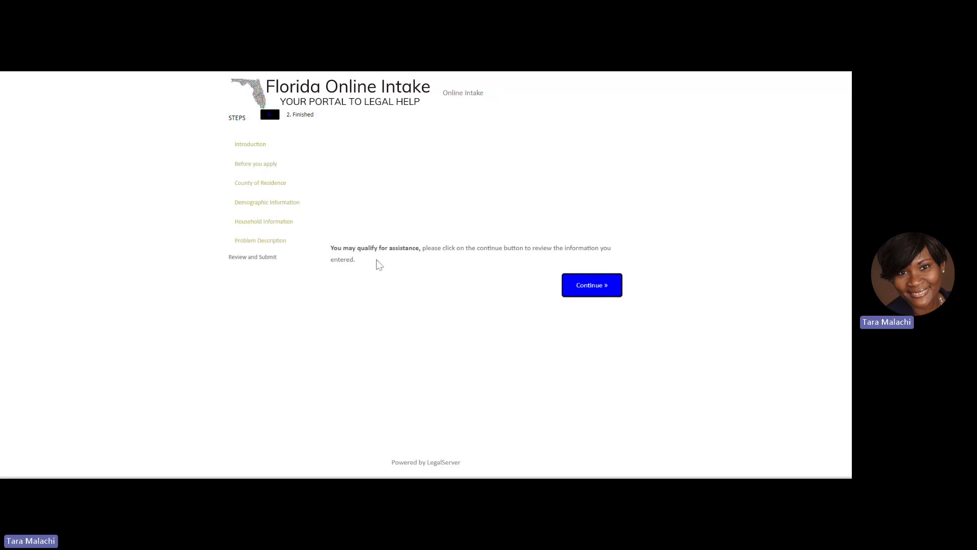
mouse_move(431, 259)
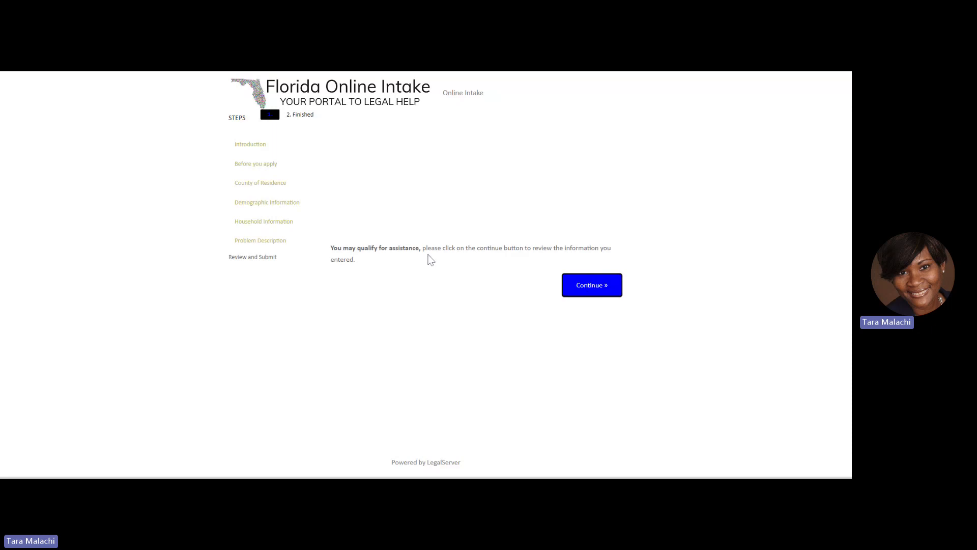
mouse_move(521, 266)
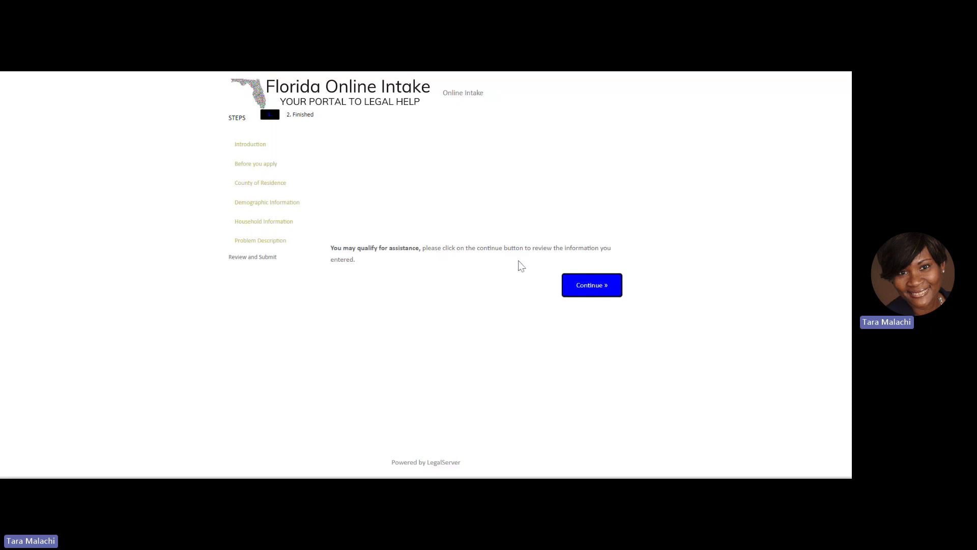
mouse_move(591, 285)
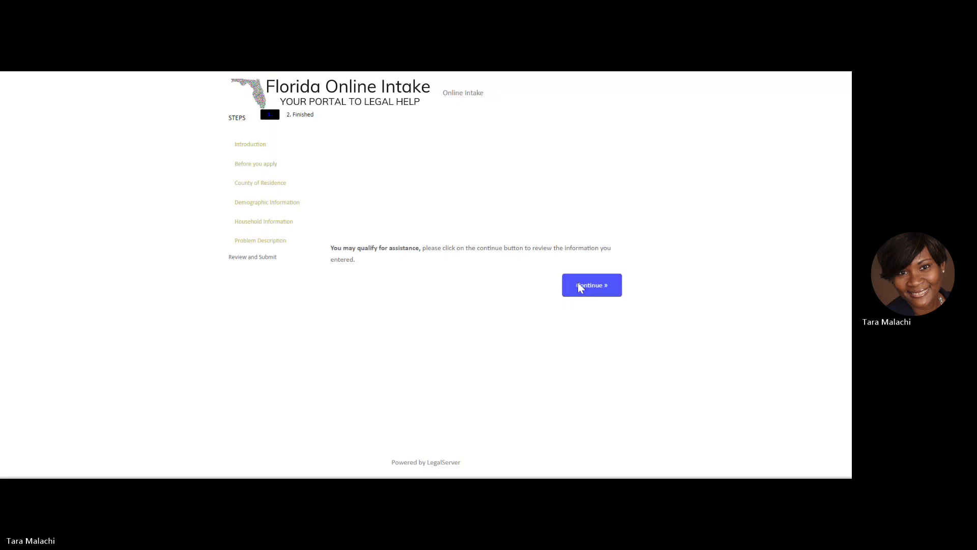
Continue past the may-qualify notice to review the entered application.
left_click(591, 285)
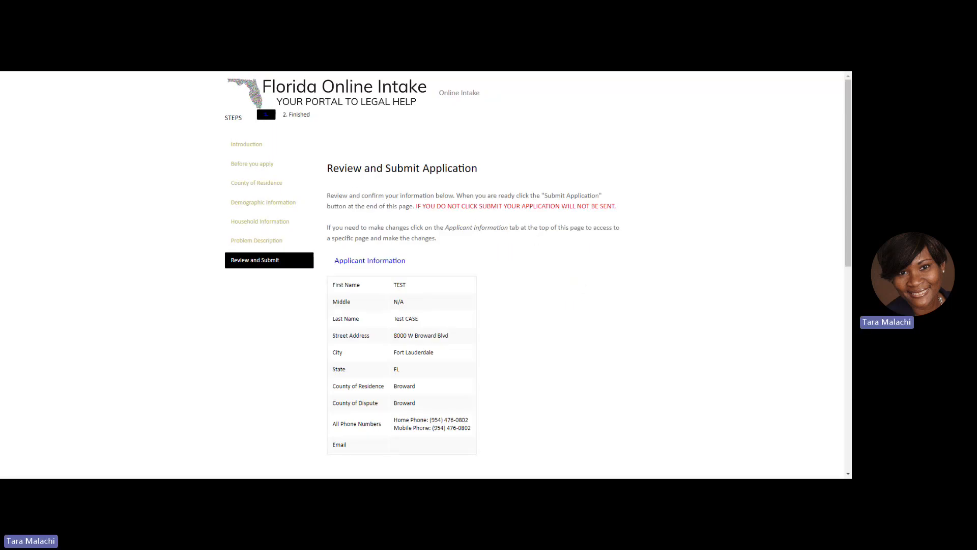
mouse_move(831, 206)
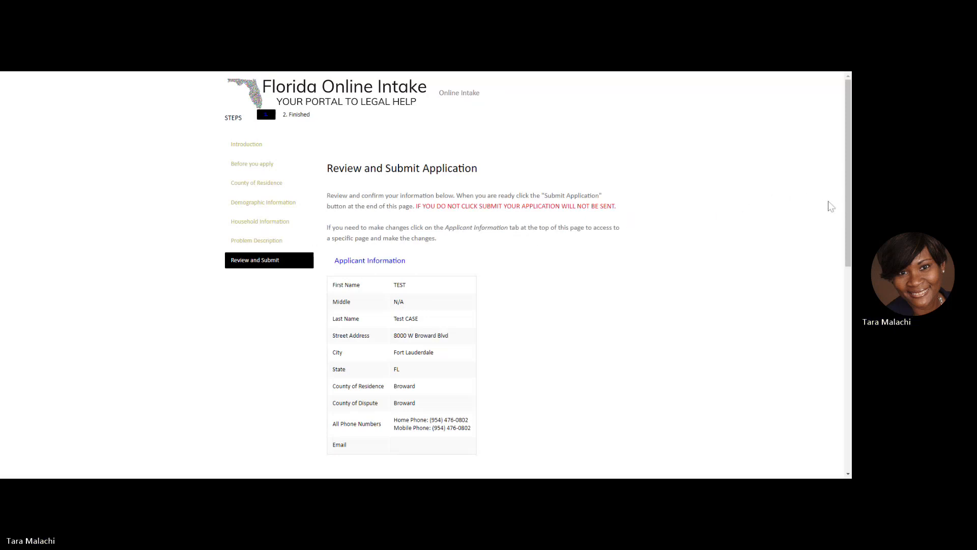
Submit the reviewed application to Coast to Coast Legal Aid of South Florida.
scroll("down", 3)
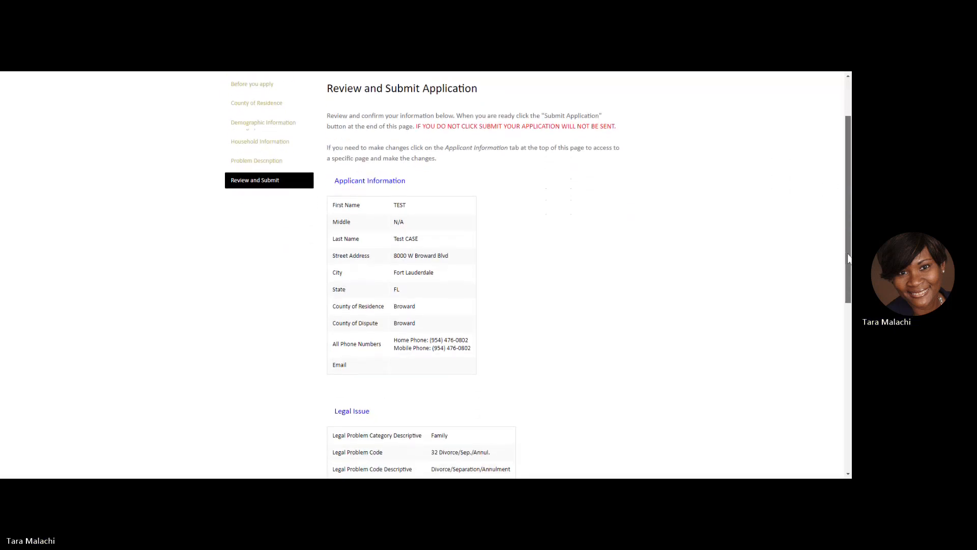
scroll("down", 3)
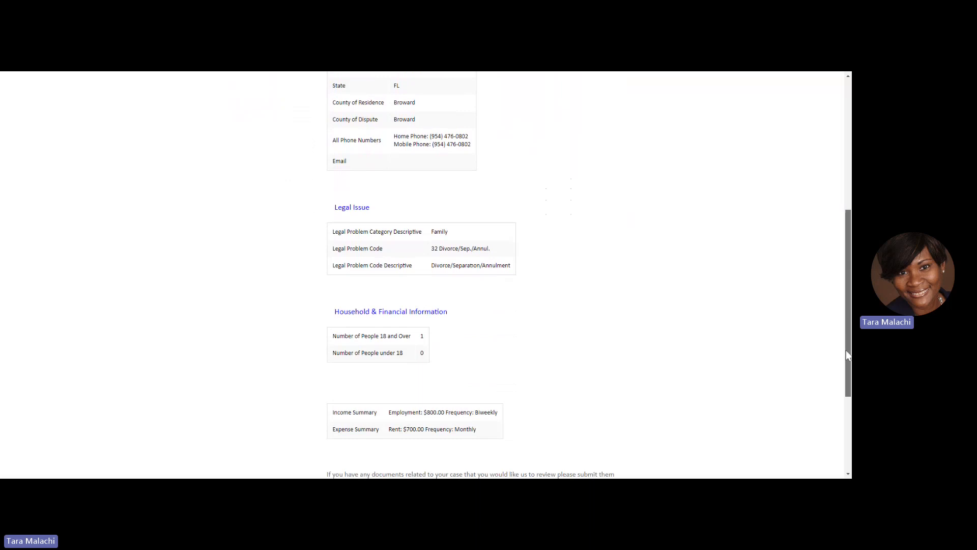
scroll("down", 3)
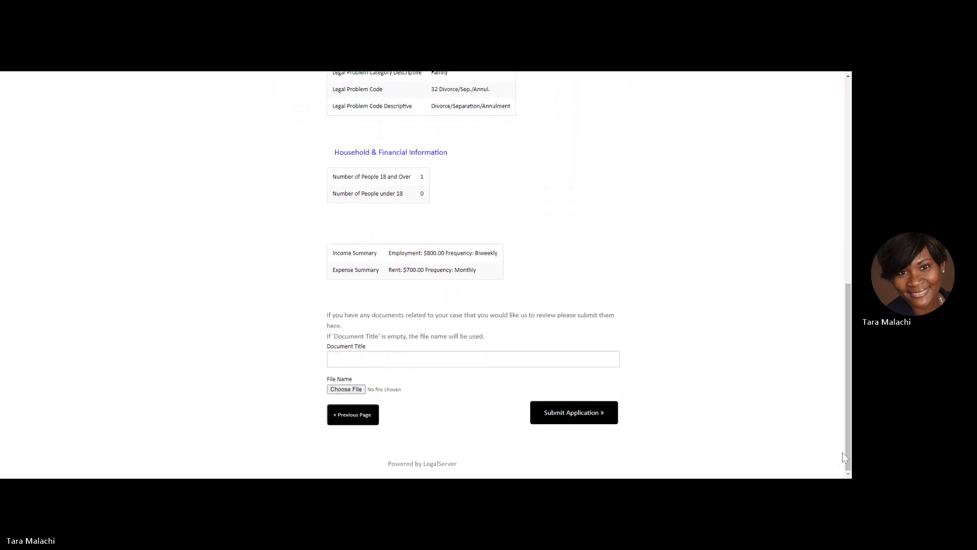
mouse_move(556, 454)
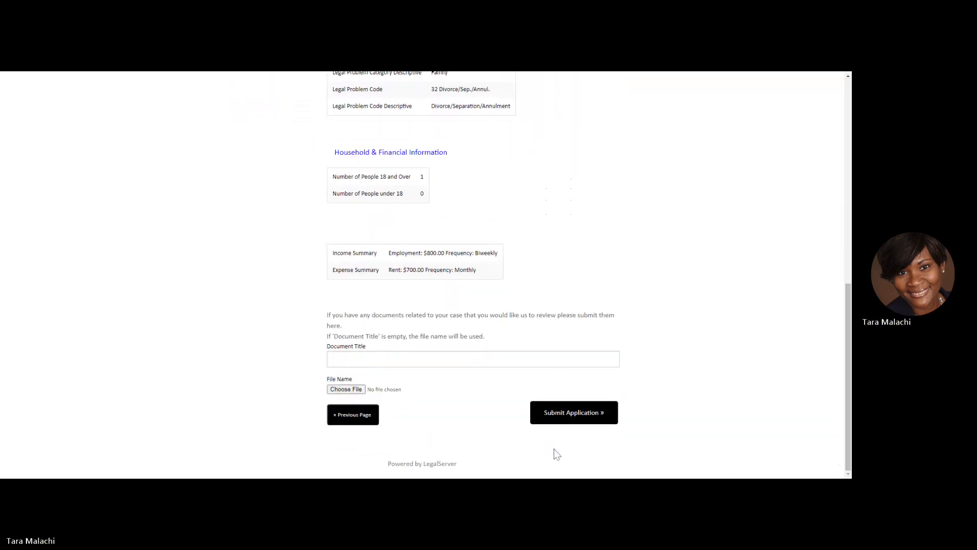
mouse_move(572, 411)
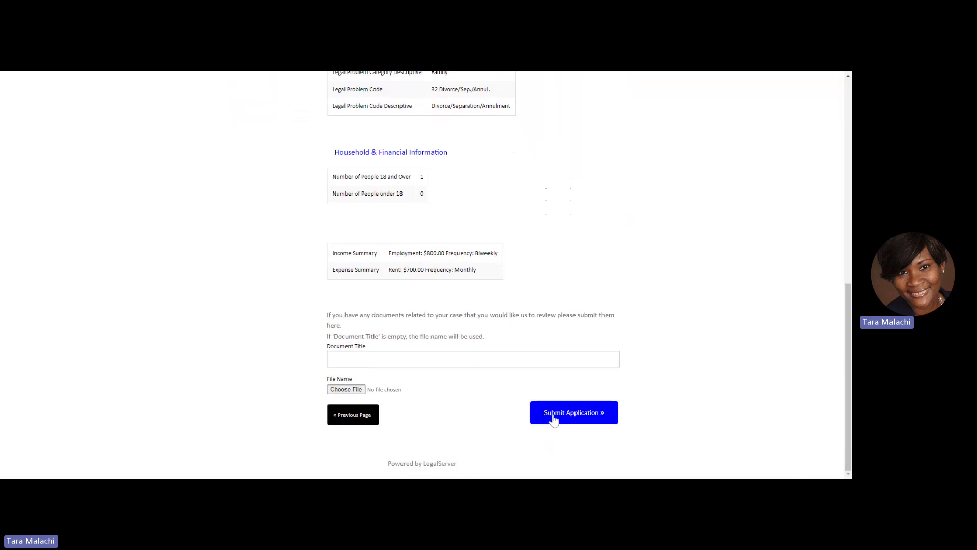
mouse_move(554, 419)
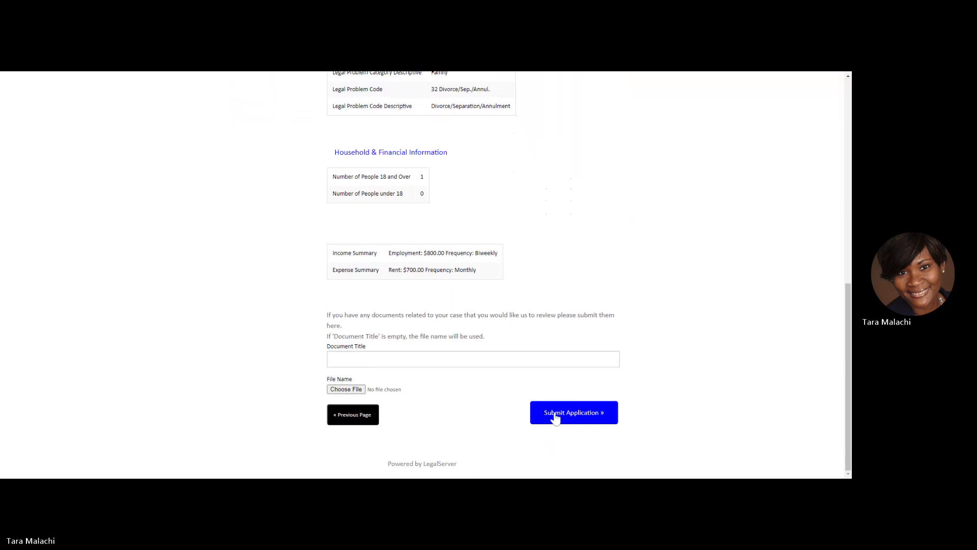
mouse_move(573, 411)
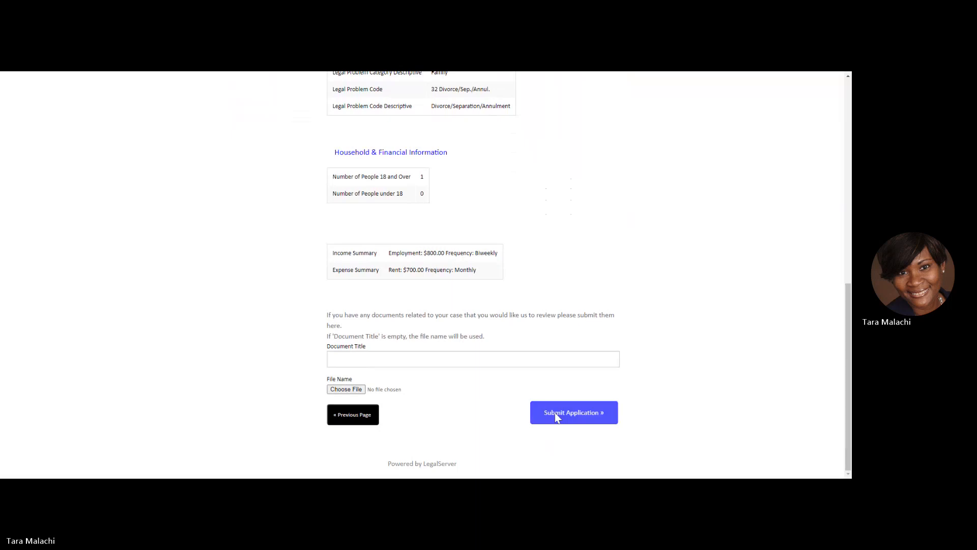
left_click(573, 412)
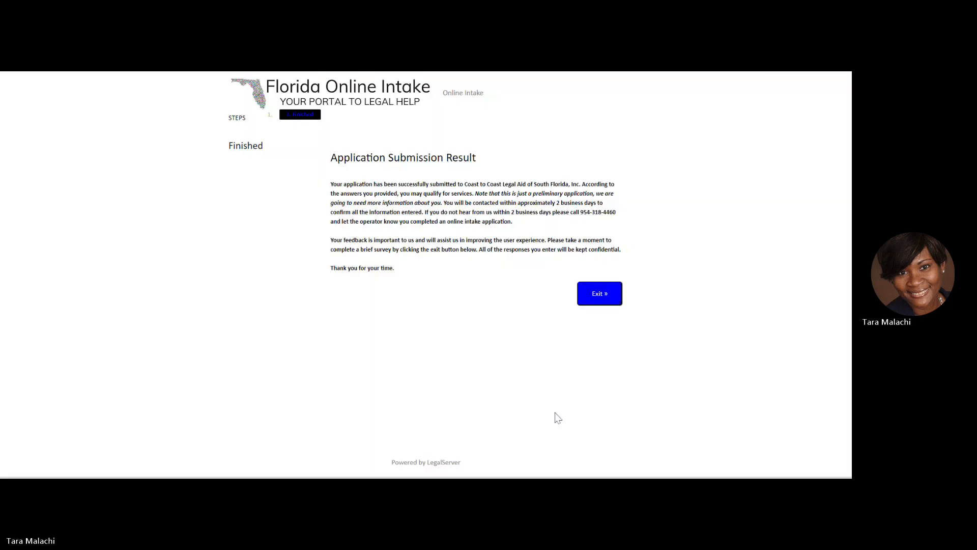
mouse_move(233, 175)
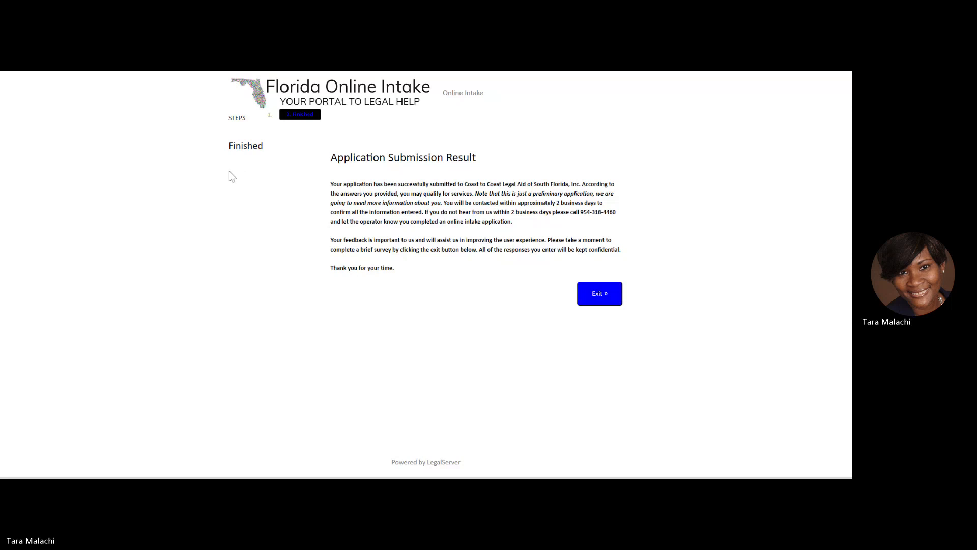
mouse_move(331, 167)
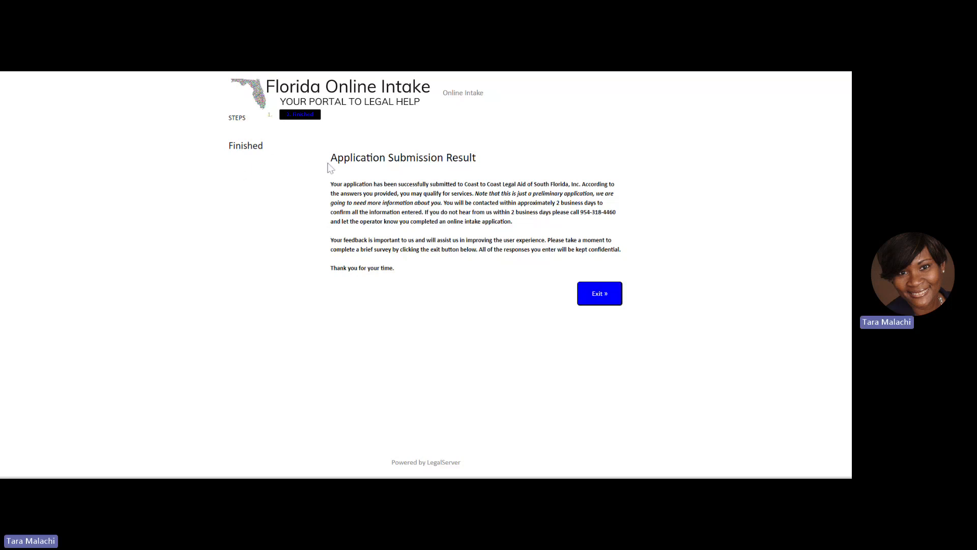
mouse_move(255, 175)
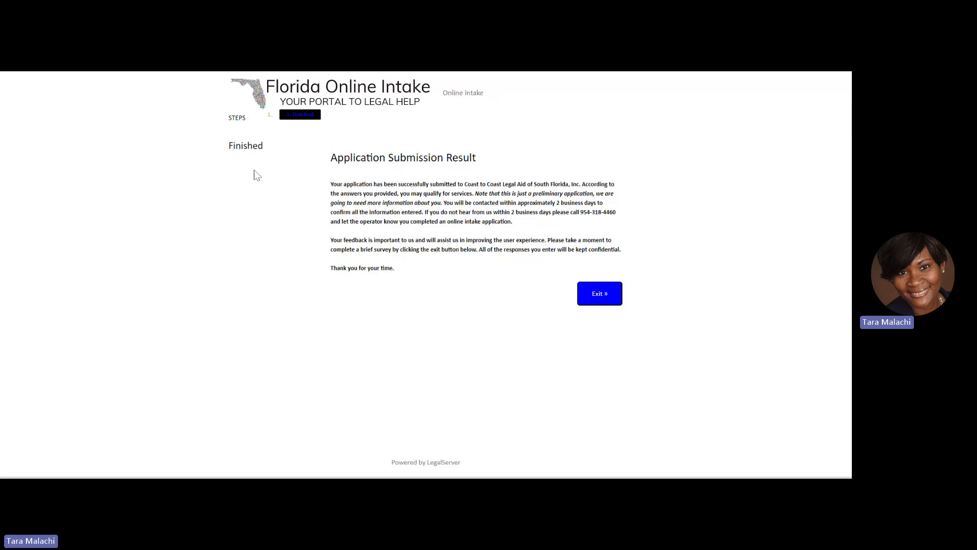
mouse_move(241, 159)
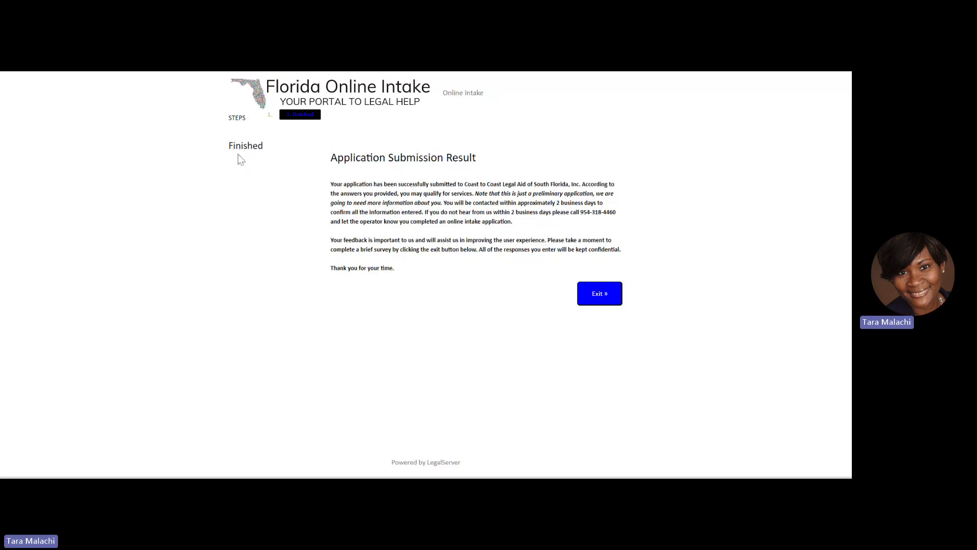
mouse_move(397, 172)
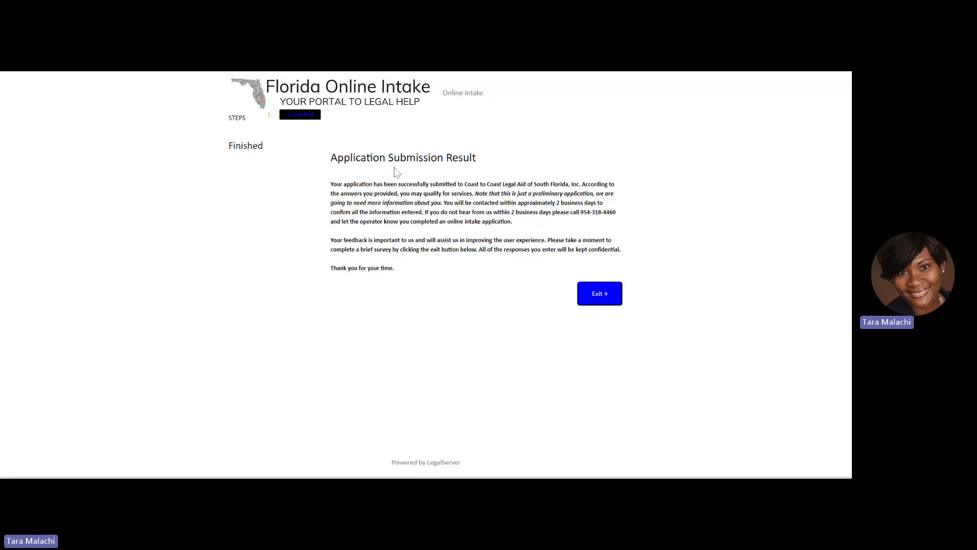
mouse_move(452, 210)
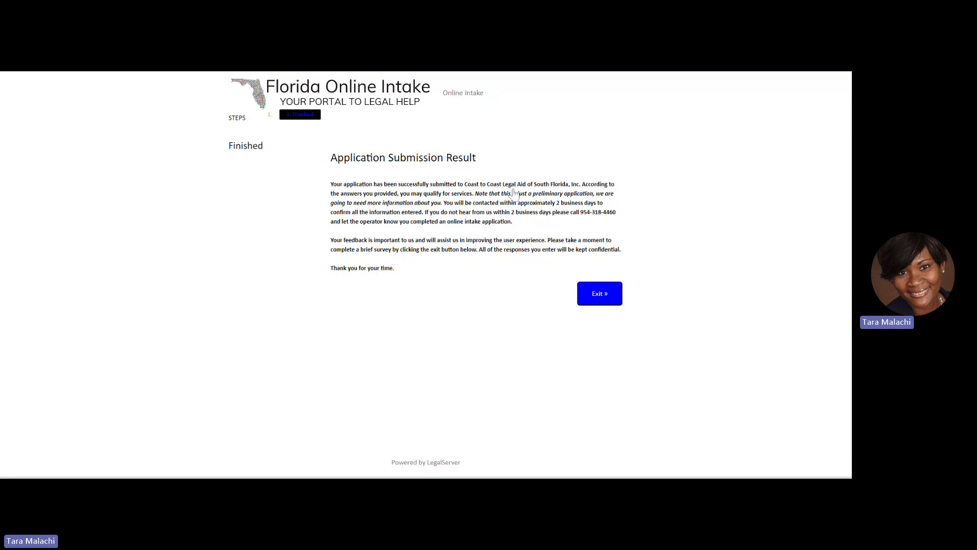
mouse_move(541, 194)
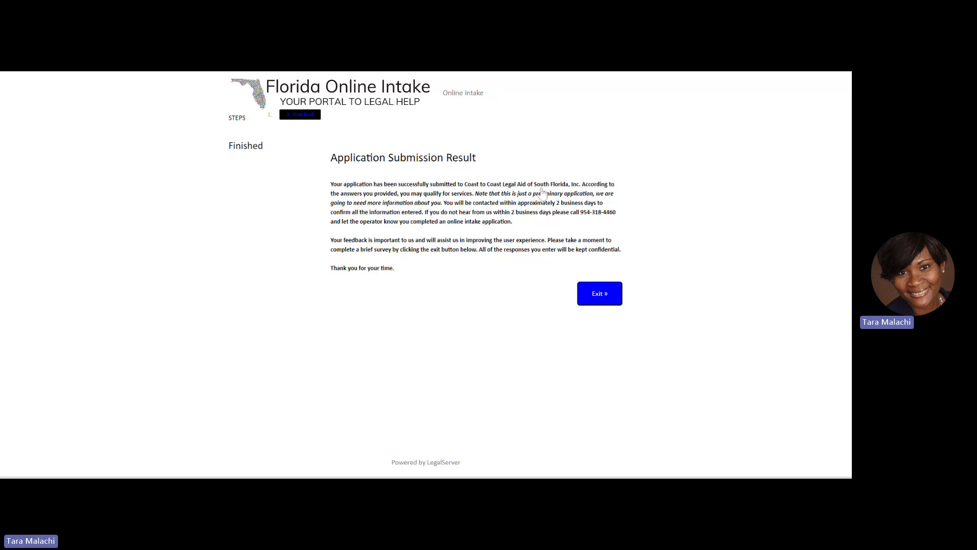
mouse_move(397, 202)
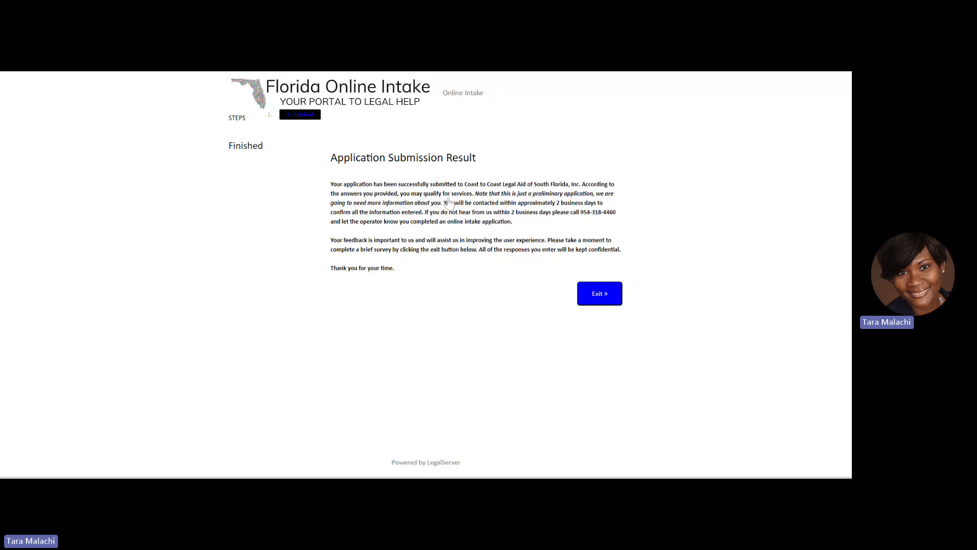
mouse_move(488, 204)
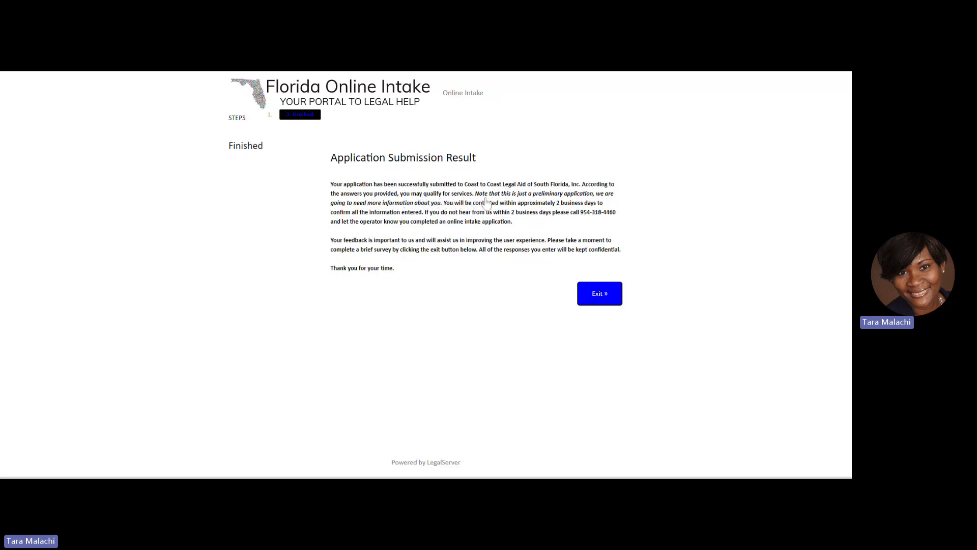
mouse_move(529, 205)
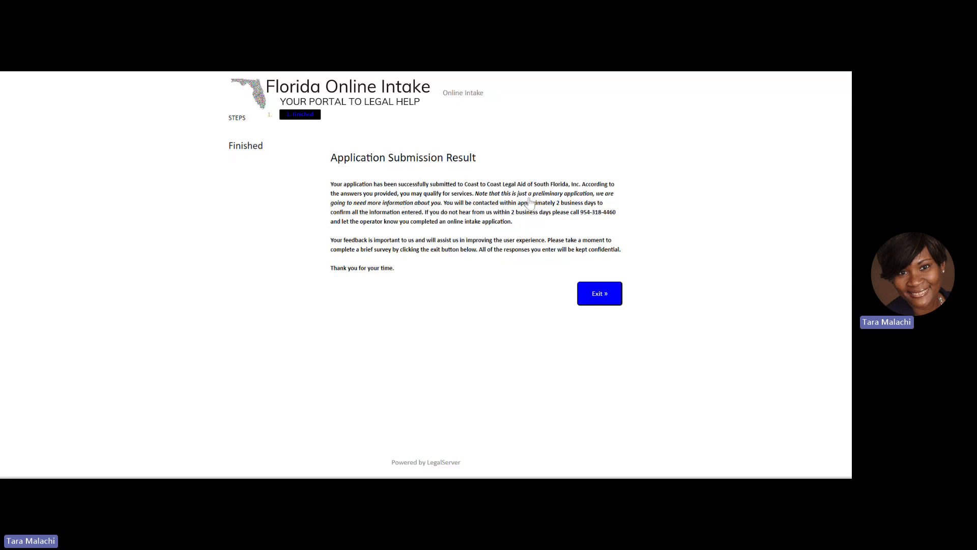
mouse_move(583, 202)
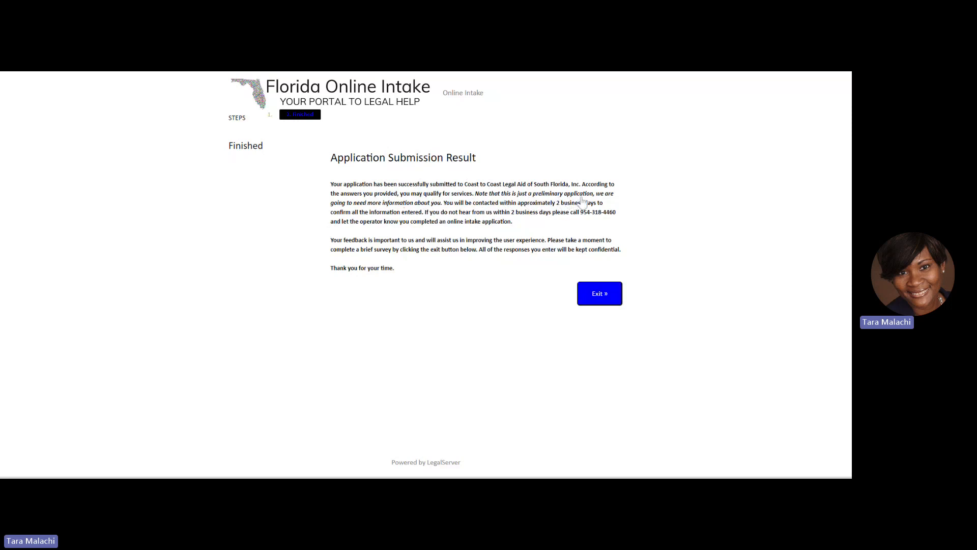
mouse_move(390, 212)
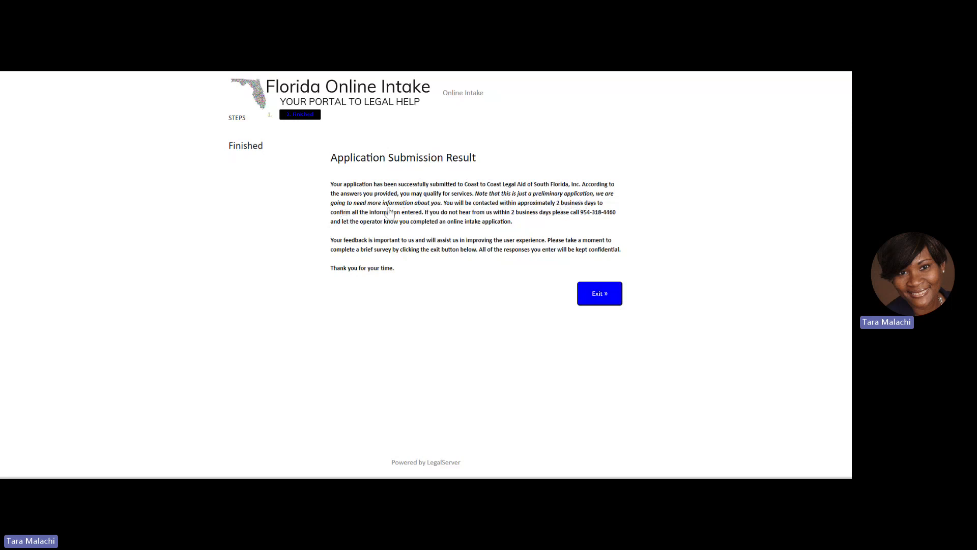
mouse_move(479, 214)
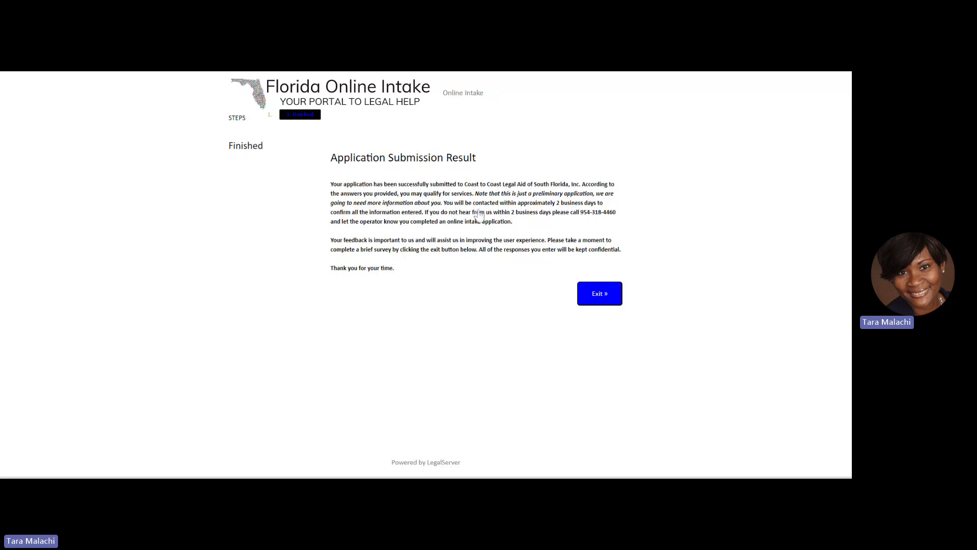
mouse_move(559, 214)
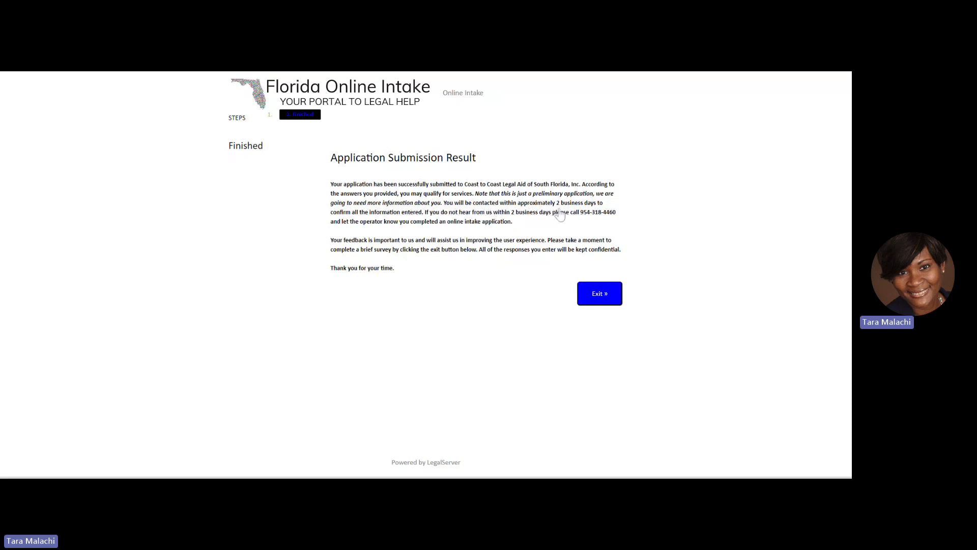
mouse_move(497, 291)
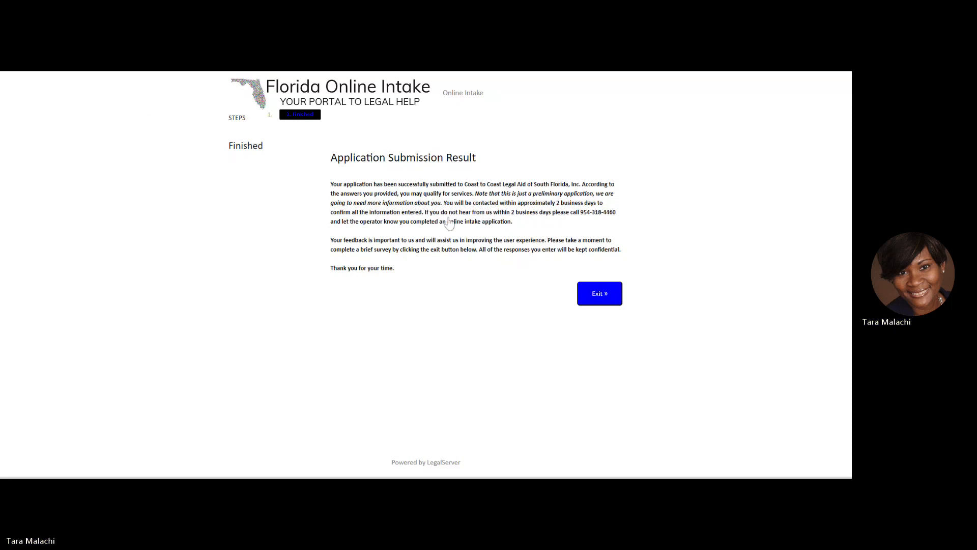
mouse_move(447, 225)
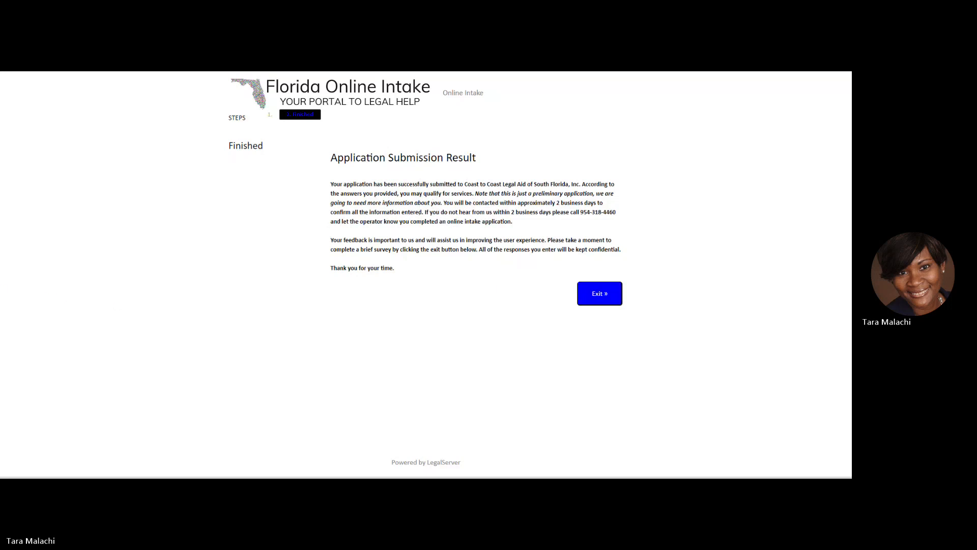